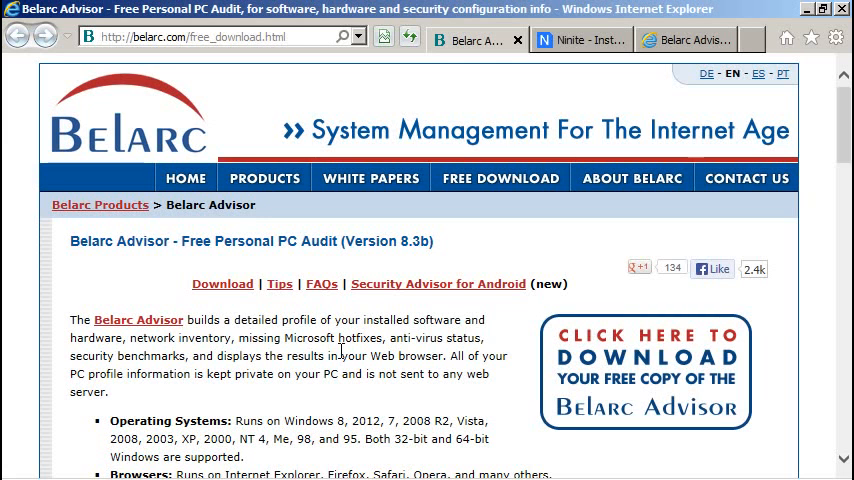
Check the Ninite installer tab, then switch to the Belarc Advisor computer profile
click(580, 40)
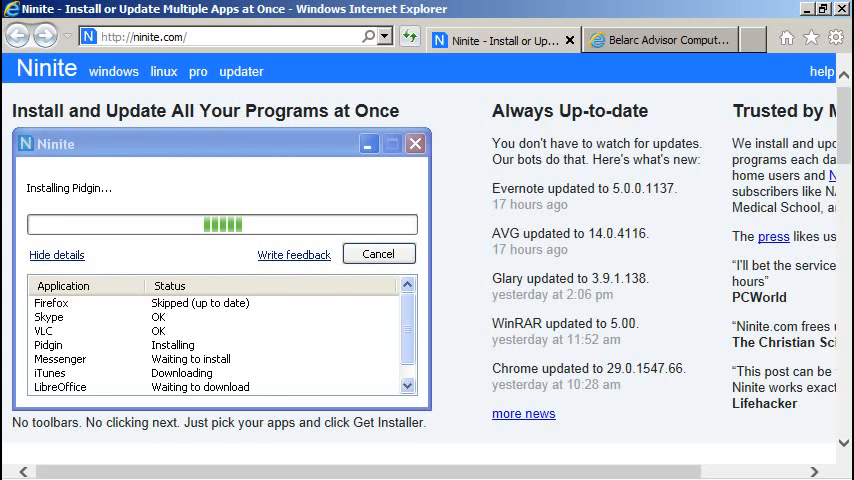
click(656, 40)
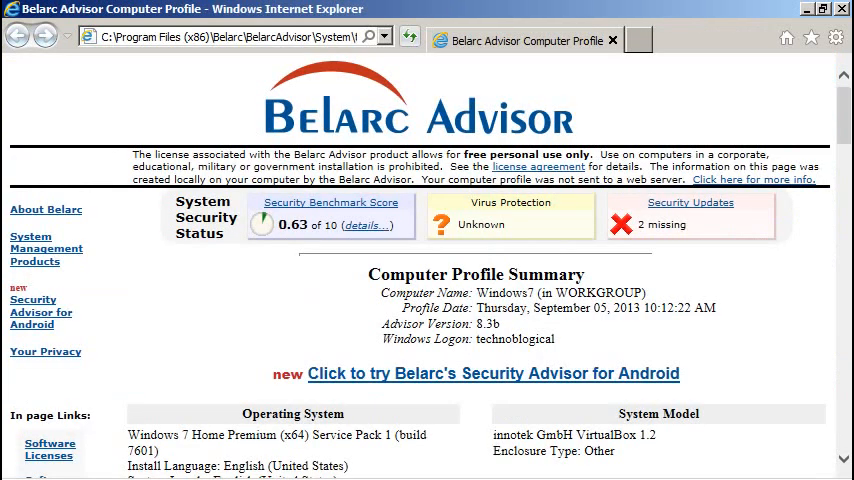
Scroll down to Software Licenses and select the Windows 7 Home Premium product key
scroll(down, 3)
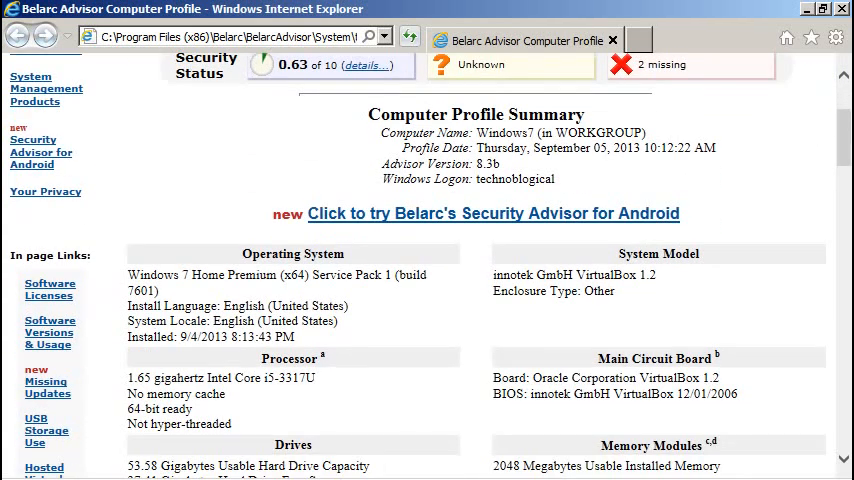
scroll(down, 3)
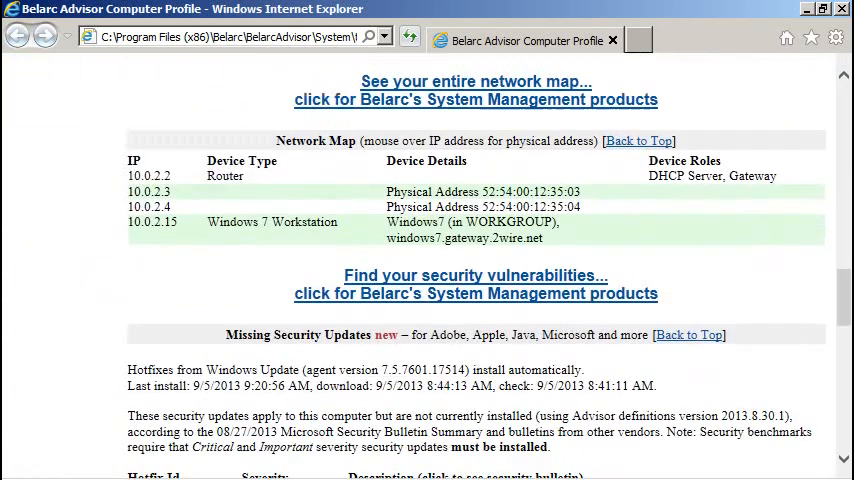
scroll(down, 3)
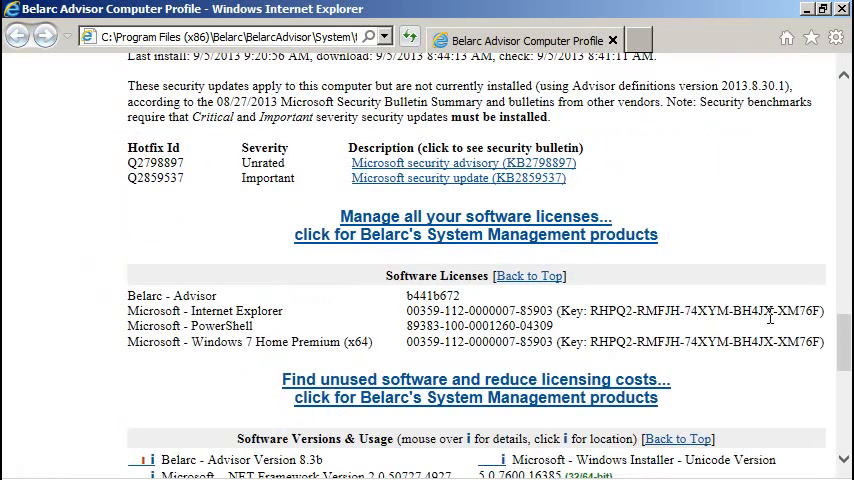
double_click(700, 312)
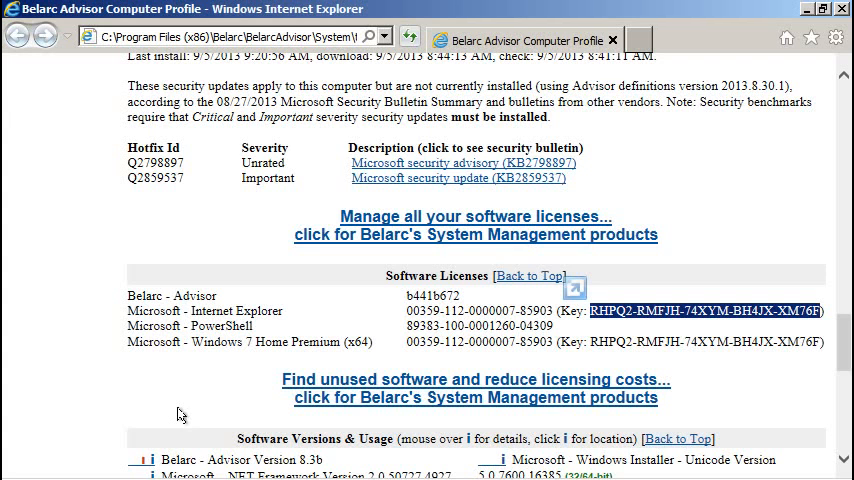
Show the desktop and start the Run box with 'ninit' entered
click(848, 8)
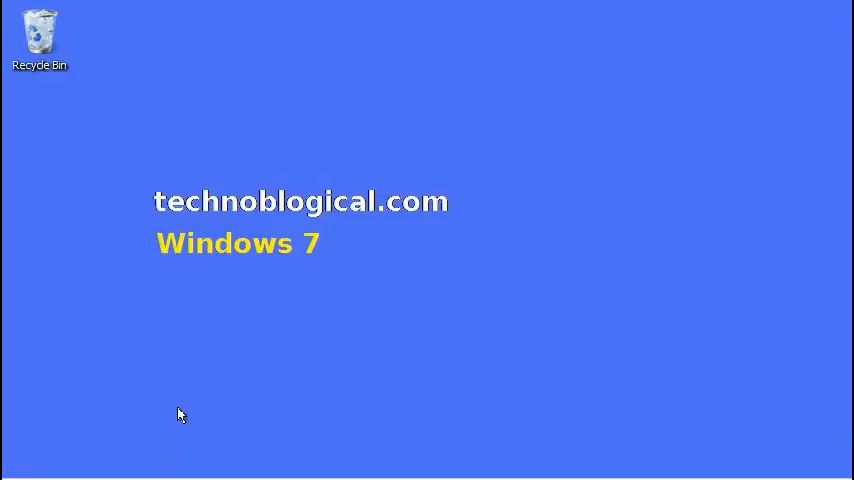
click(28, 460)
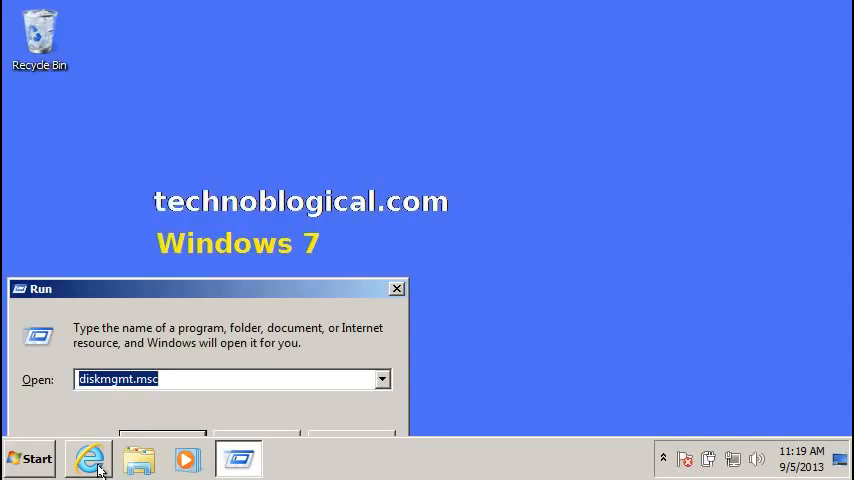
text(ninit)
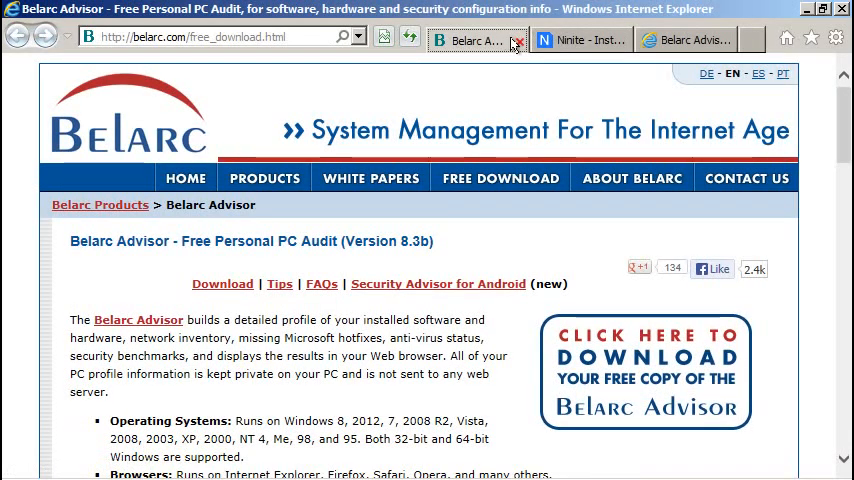
On the Ninite page, add SUPERAntiSpyware alongside AVG and Malwarebytes to the install list
click(580, 40)
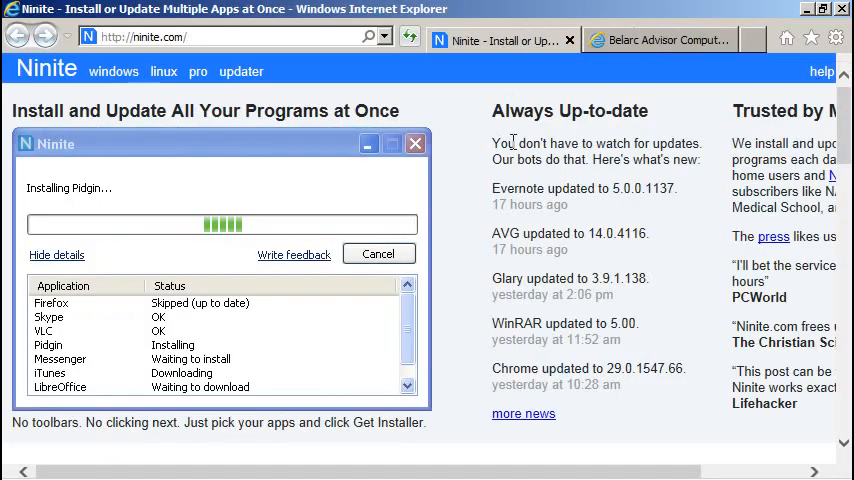
scroll(down, 3)
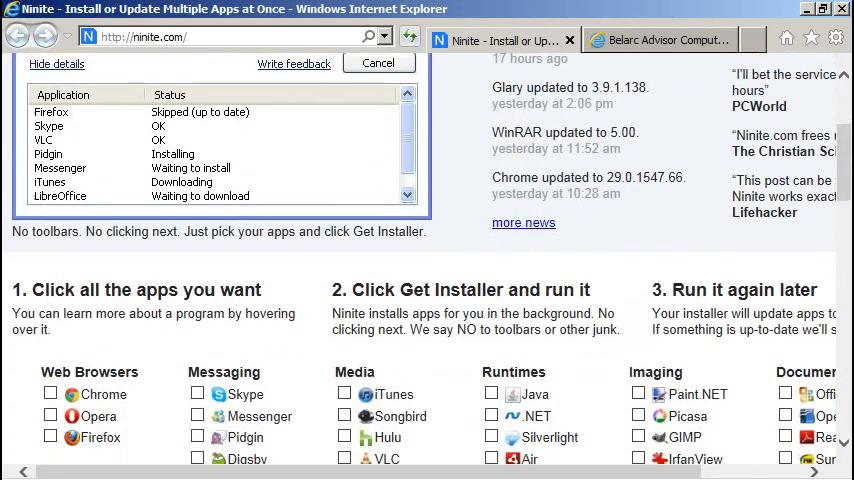
scroll(down, 3)
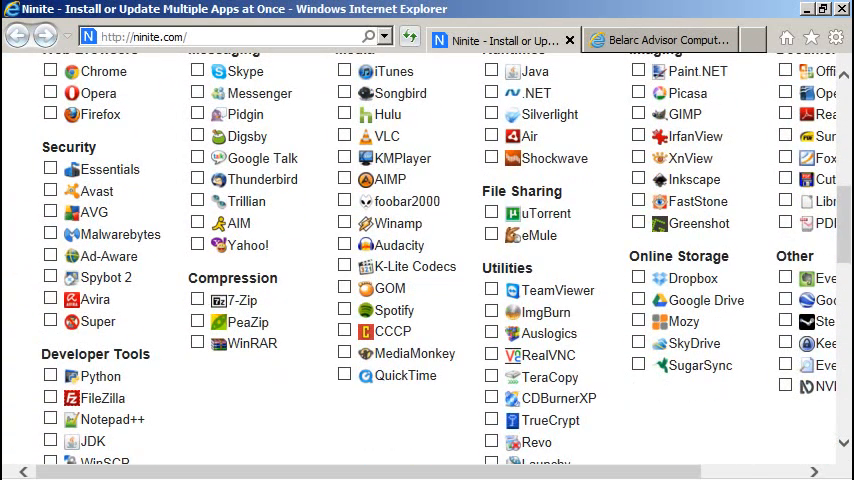
scroll(right, 3)
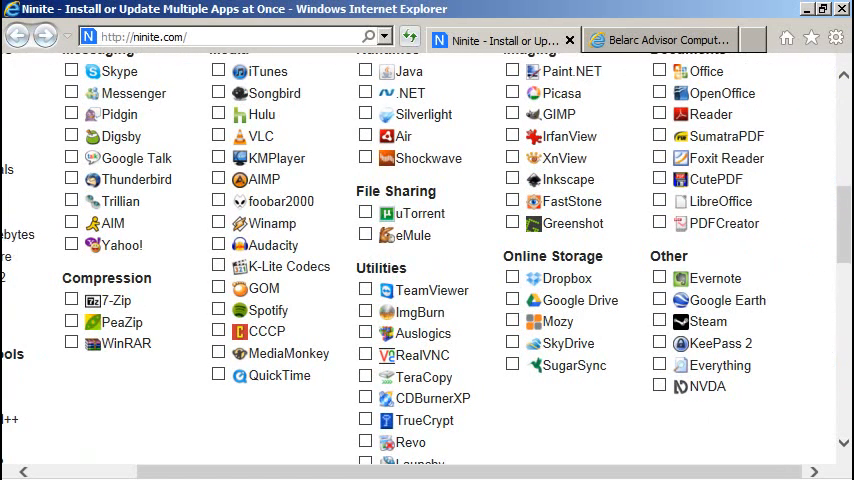
scroll(up, 3)
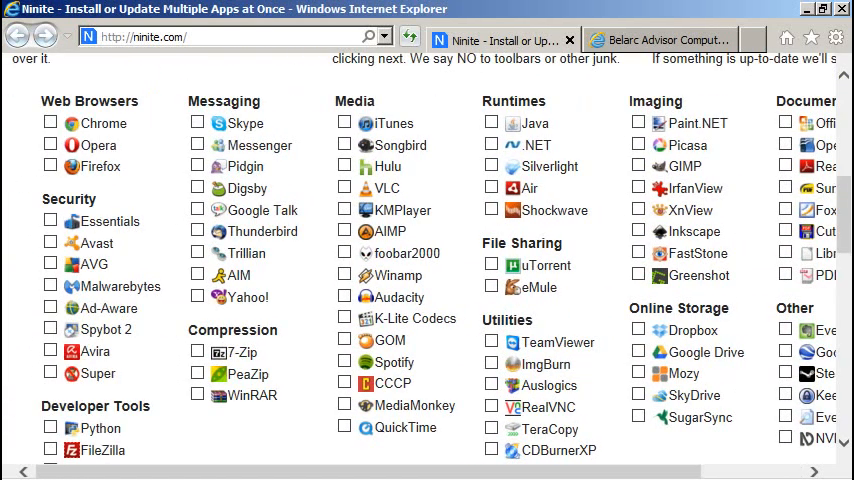
scroll(down, 3)
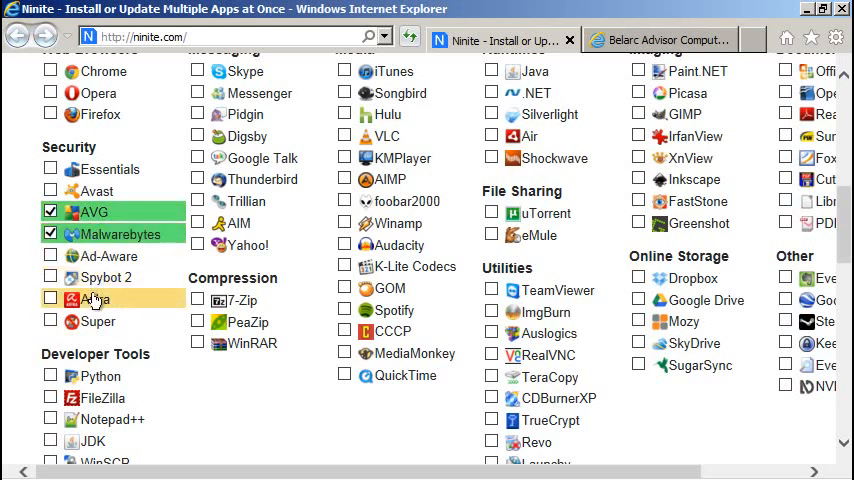
click(50, 320)
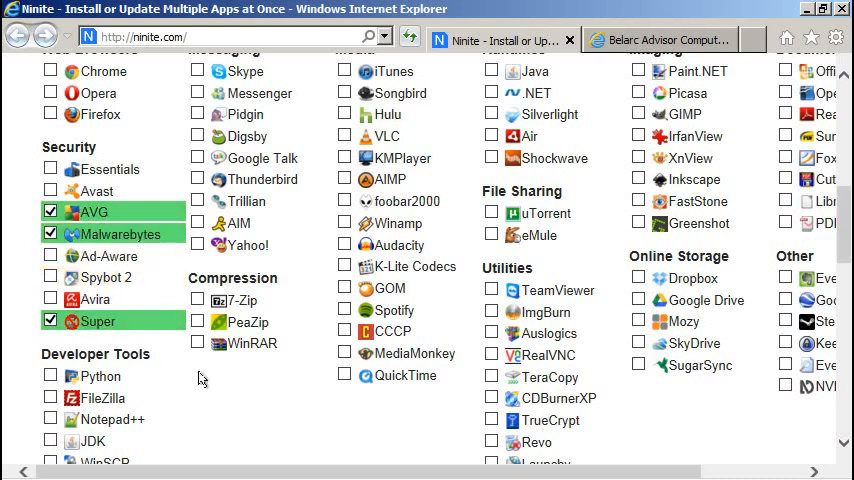
scroll(down, 3)
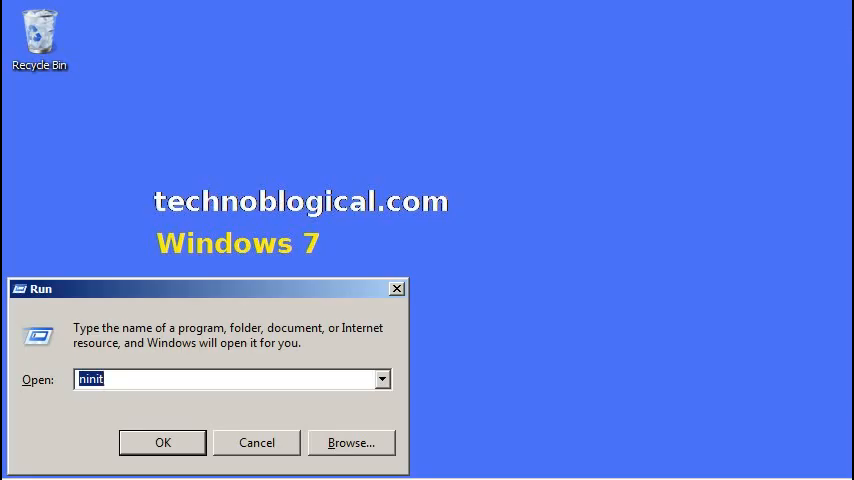
Search the Start menu for 'windows easy' and launch Windows Easy Transfer
click(30, 460)
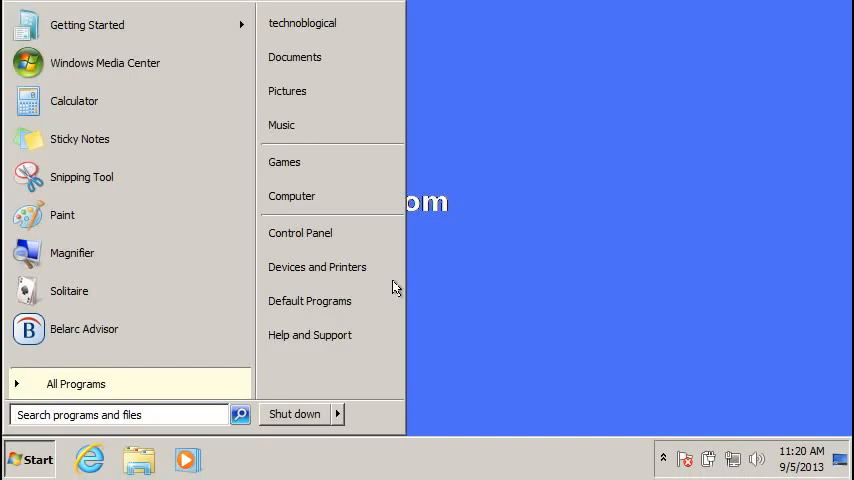
text(windows ea)
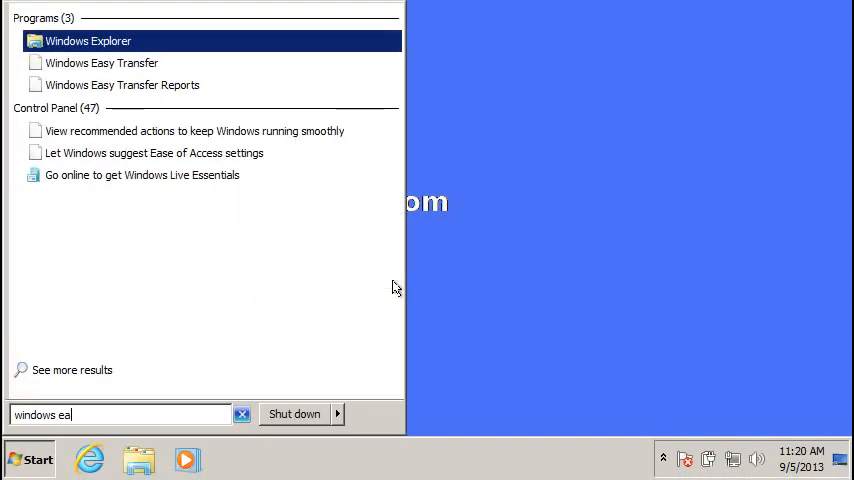
text(sy)
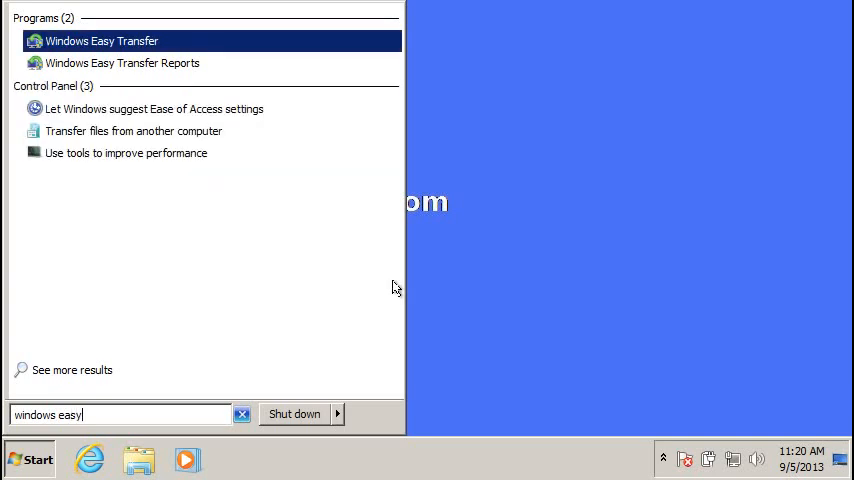
click(100, 40)
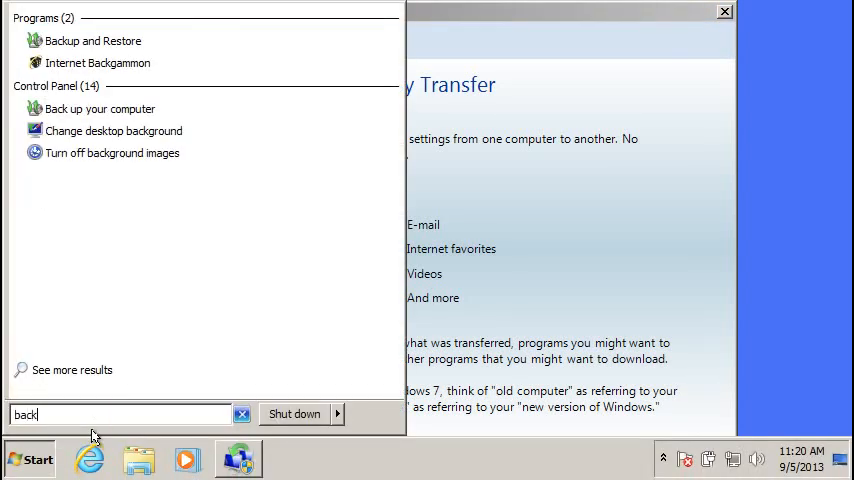
Finish the 'backup' search, then reopen Start and view Computer's right-click options
text(up)
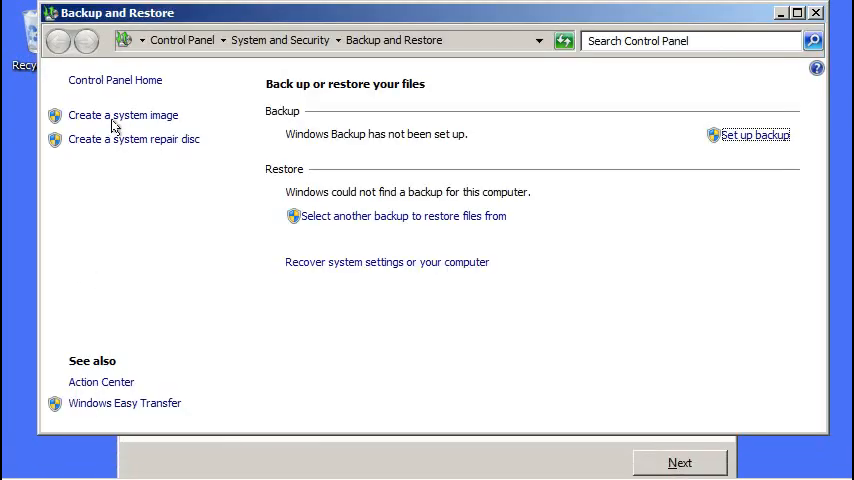
mouse_move(122, 116)
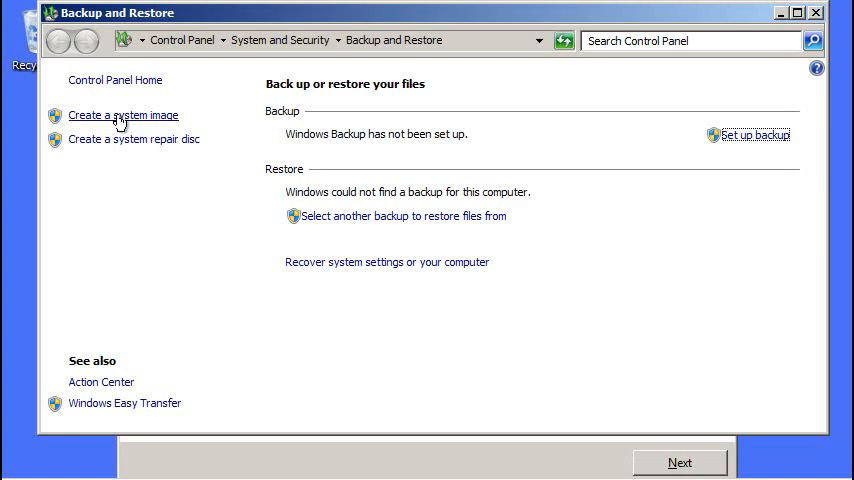
click(28, 460)
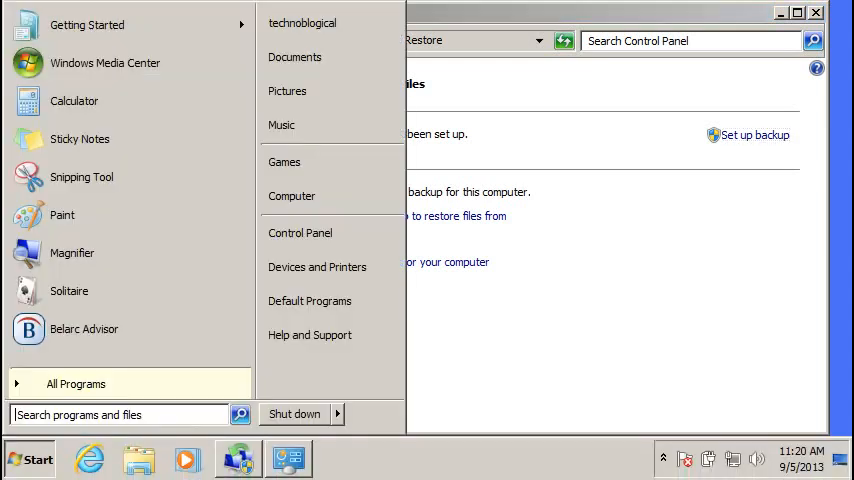
mouse_move(292, 196)
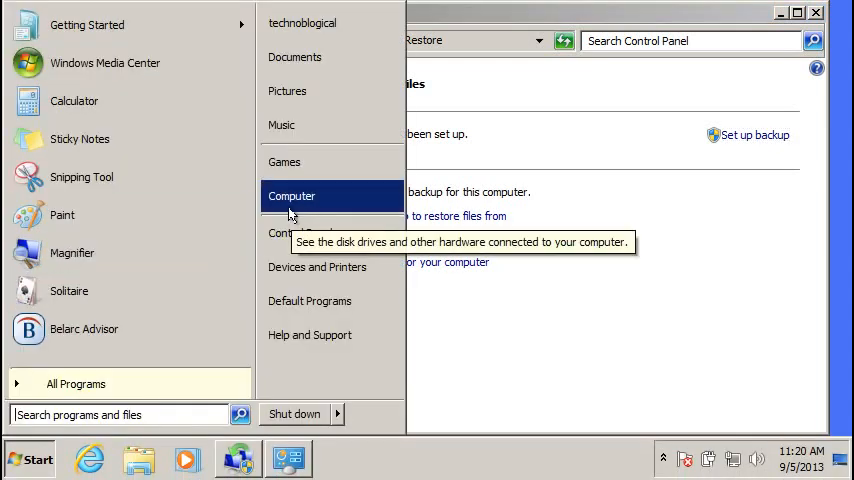
right_click(292, 196)
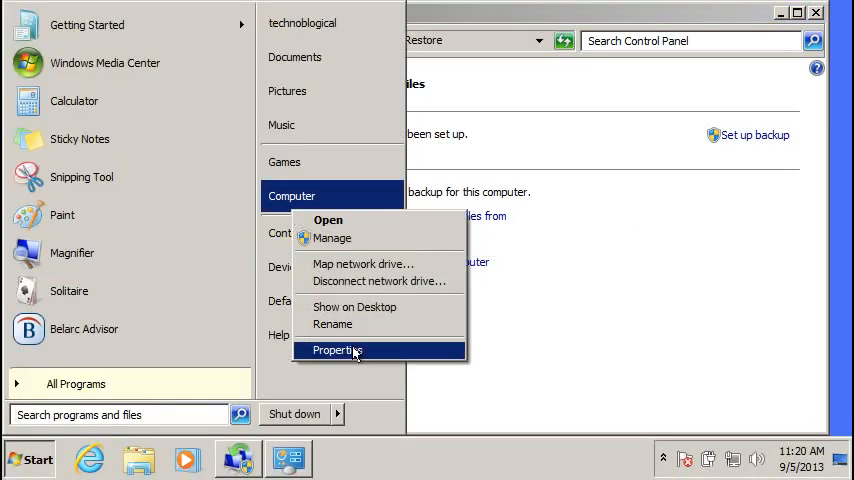
click(336, 350)
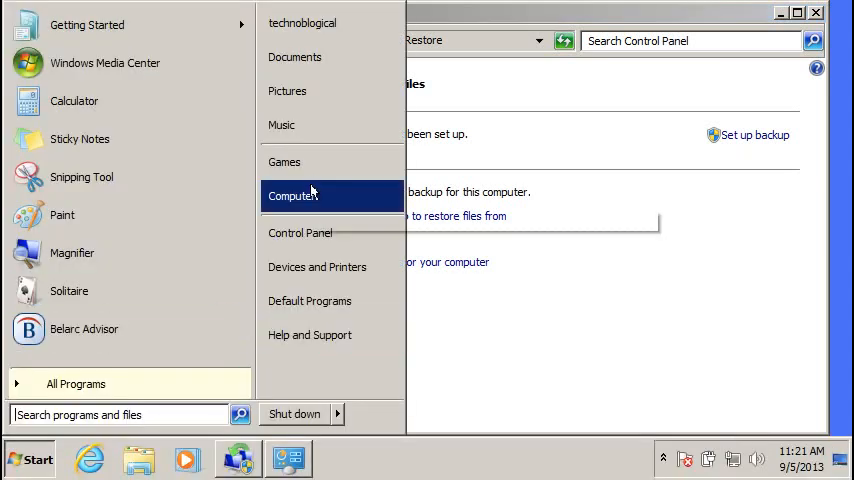
Open Computer to view the Local Disk (C:) and New Volume (Z:) drives
click(292, 196)
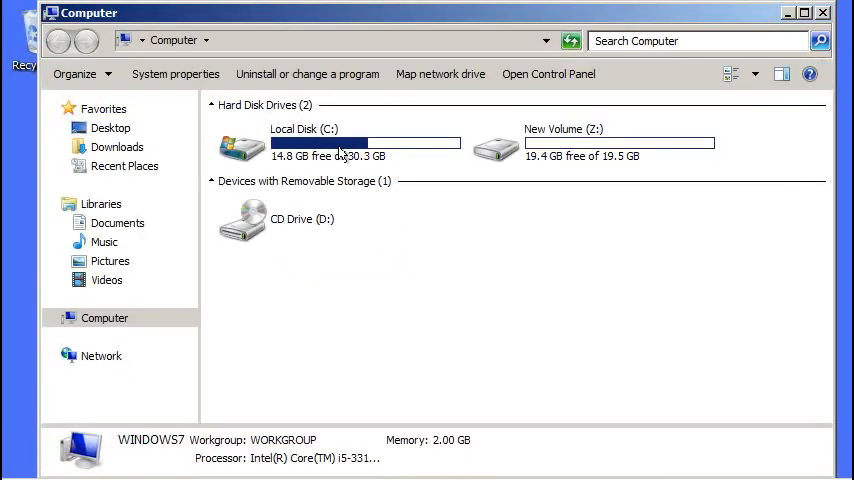
click(340, 144)
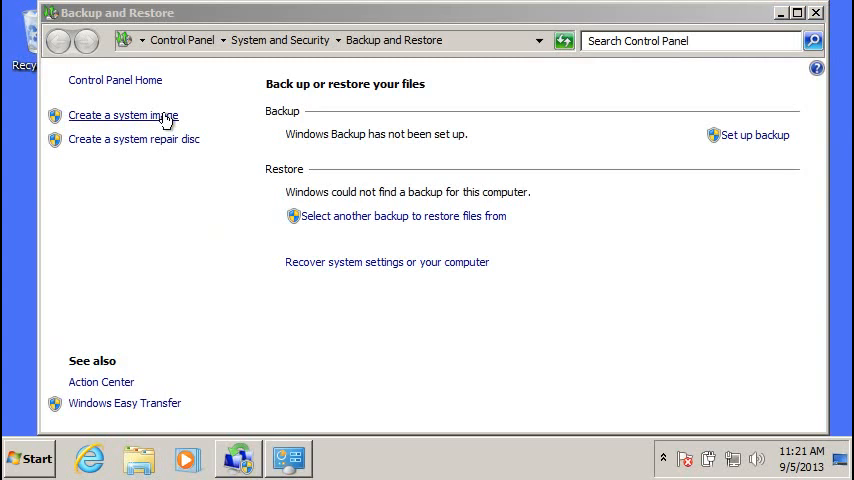
mouse_move(720, 264)
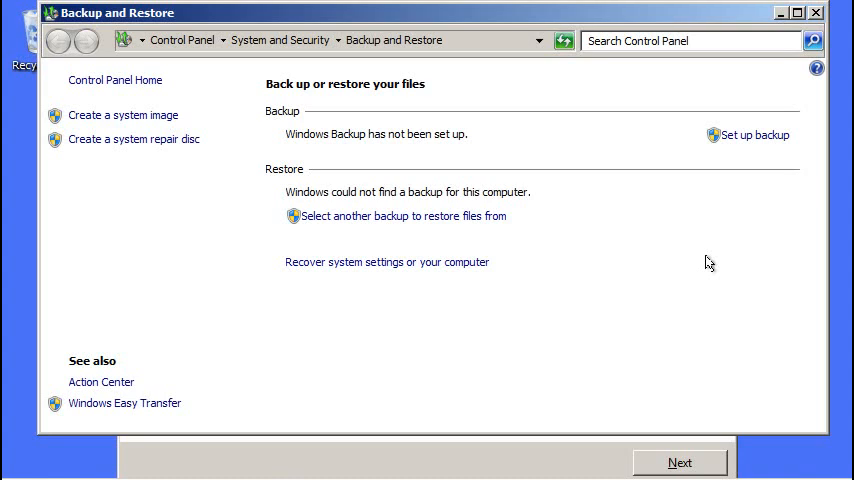
Launch Windows Easy Transfer from the See also link in Backup and Restore
click(124, 404)
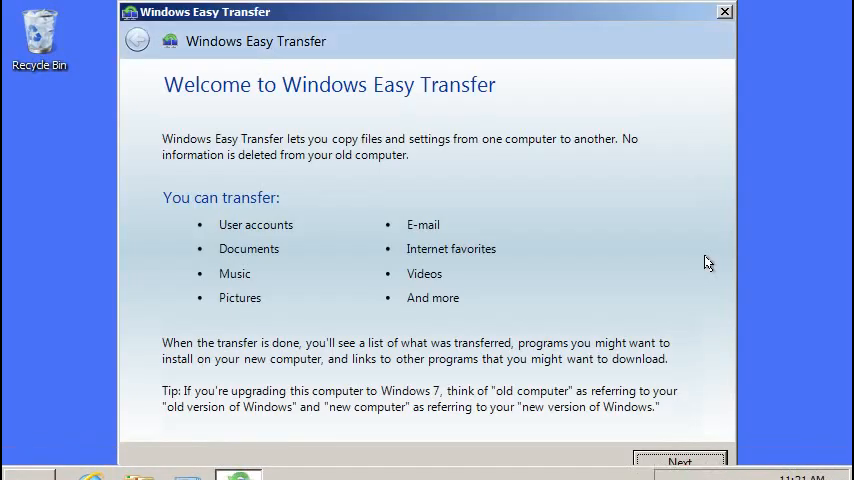
mouse_move(70, 426)
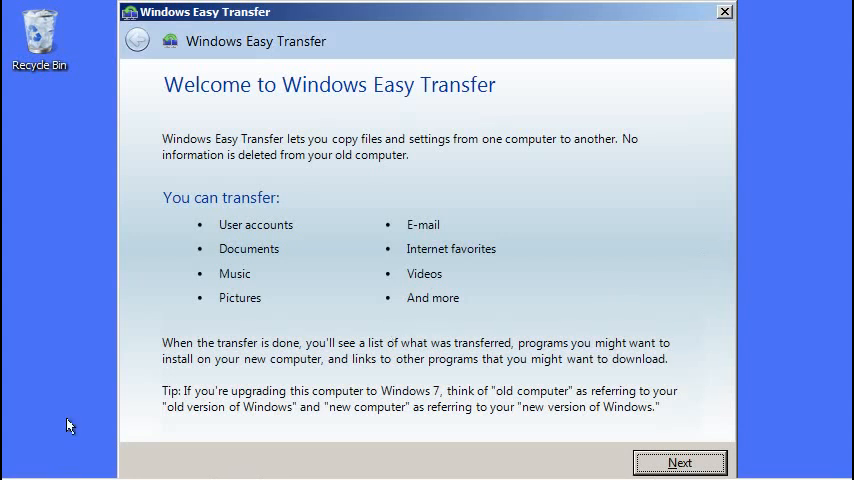
Advance past the Windows Easy Transfer welcome to the transfer method choice
text(eas)
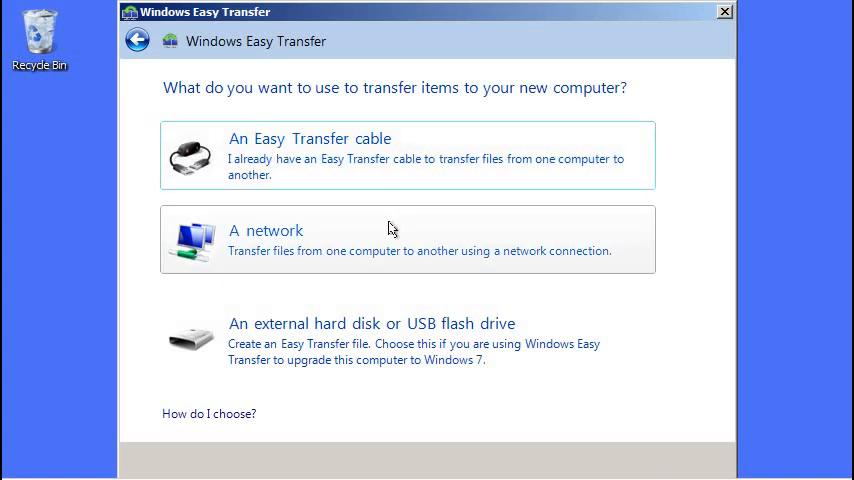
mouse_move(348, 414)
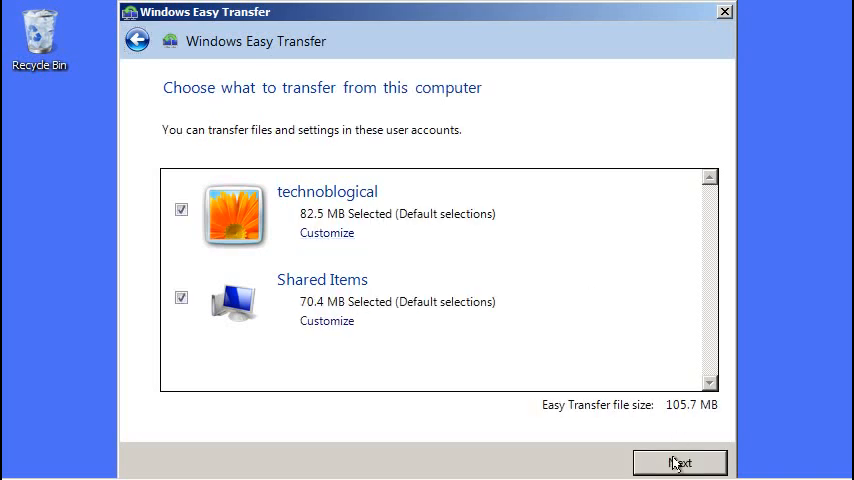
click(680, 464)
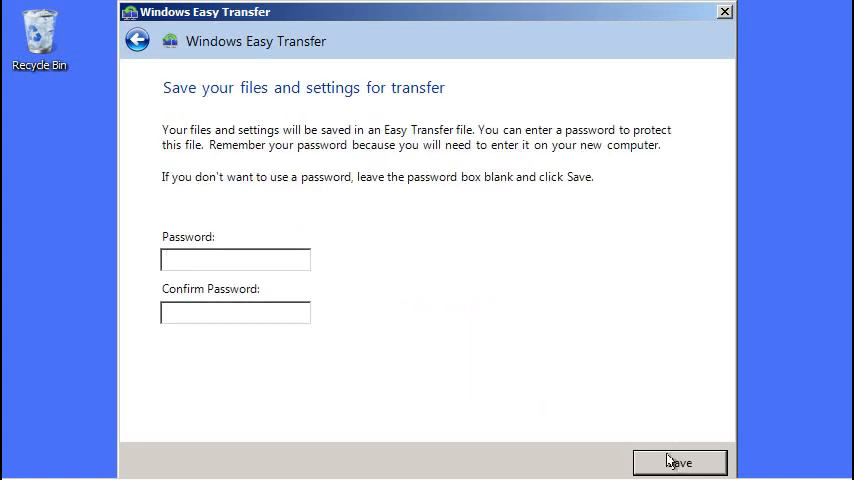
mouse_move(252, 268)
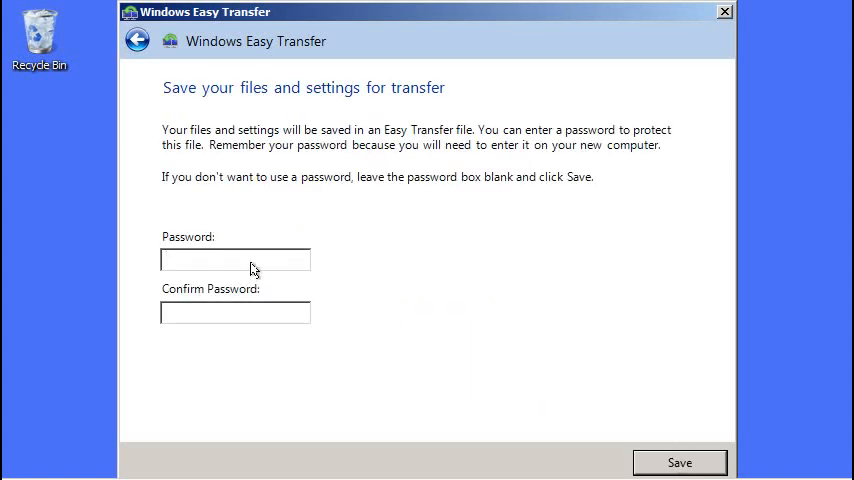
text(password)
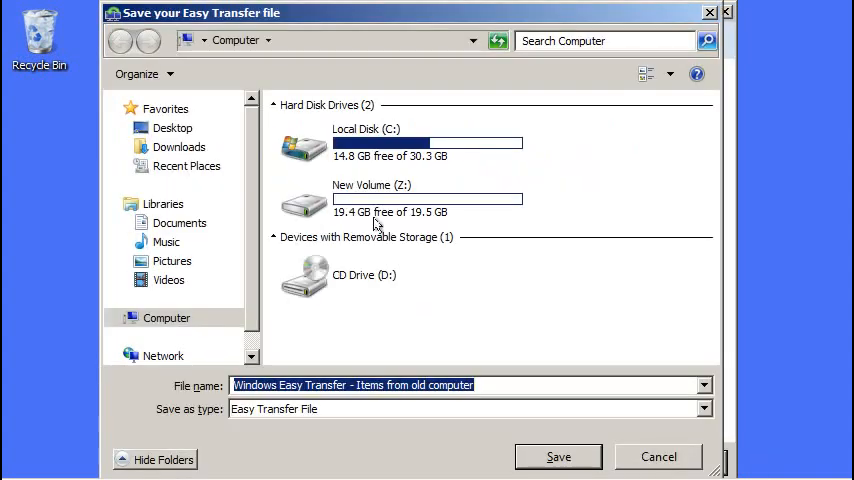
click(400, 200)
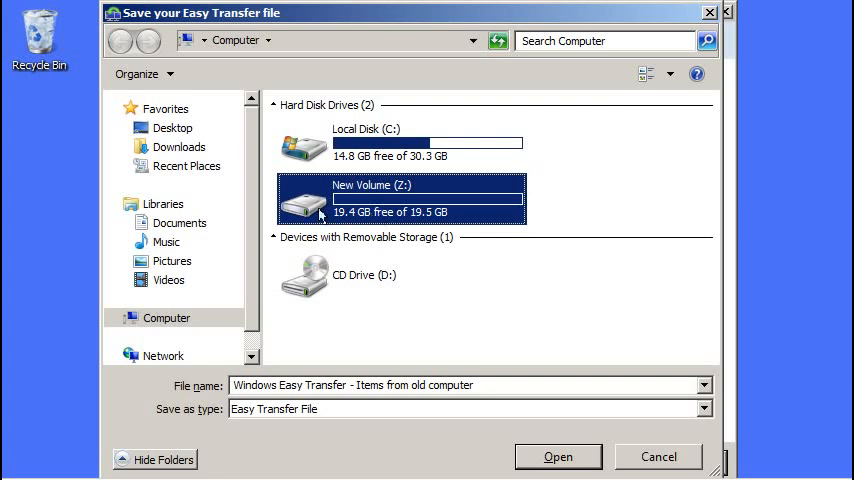
mouse_move(316, 212)
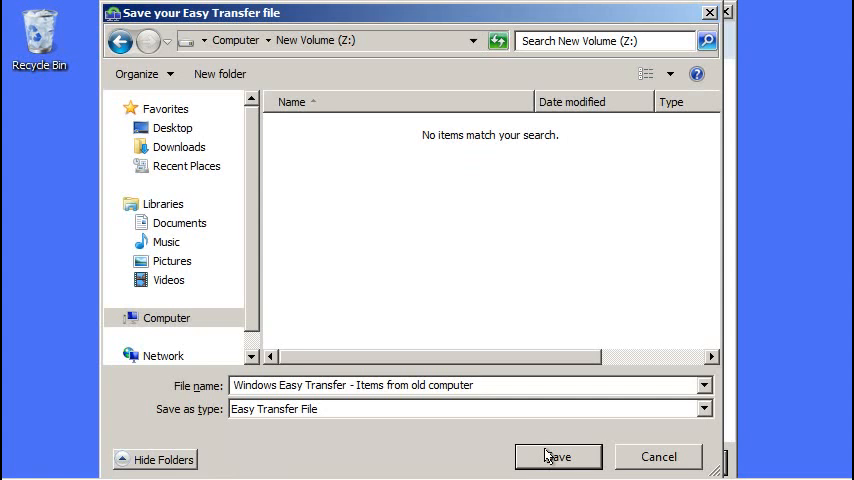
click(556, 456)
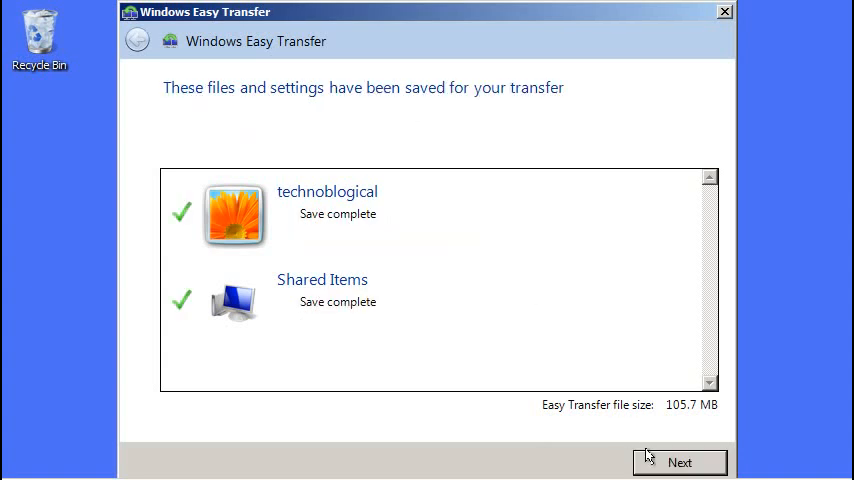
Advance to the summary confirming the .MIG transfer file is saved on Z:
click(680, 462)
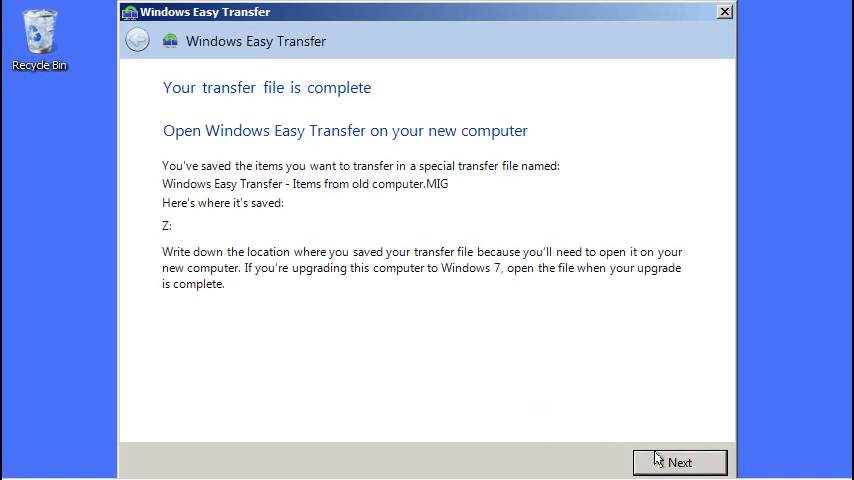
mouse_move(152, 256)
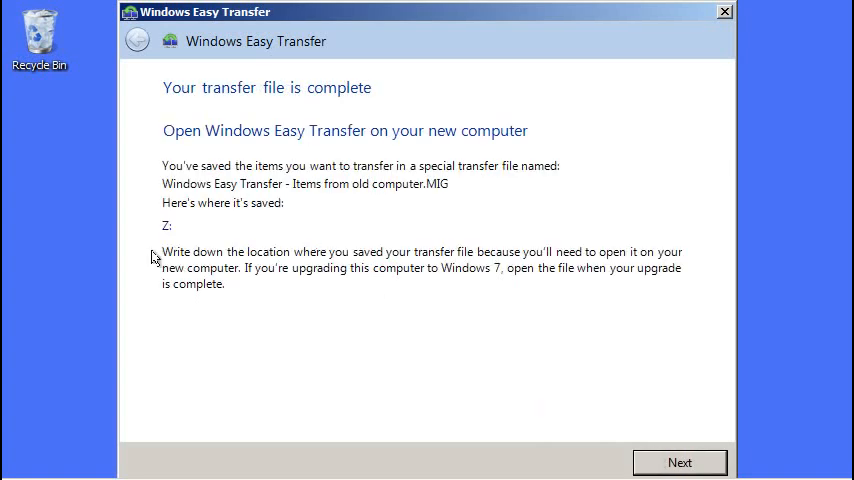
mouse_move(544, 408)
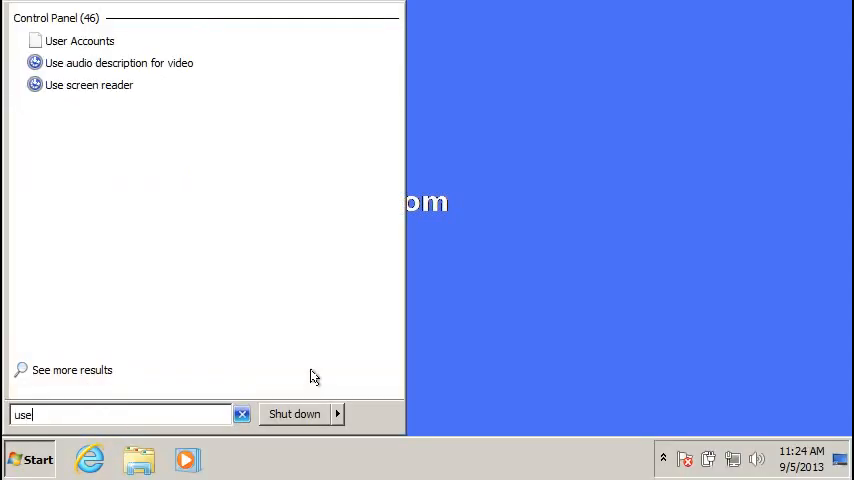
From User Accounts, create a new administrator account named abc
text(r)
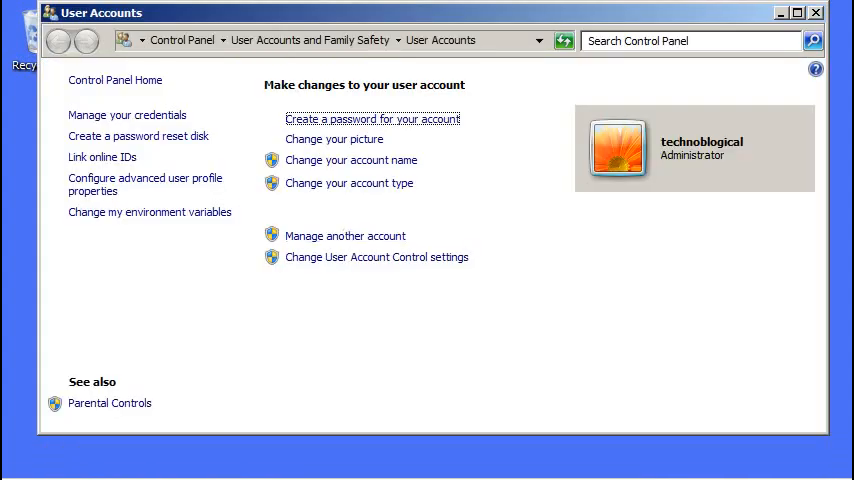
click(344, 236)
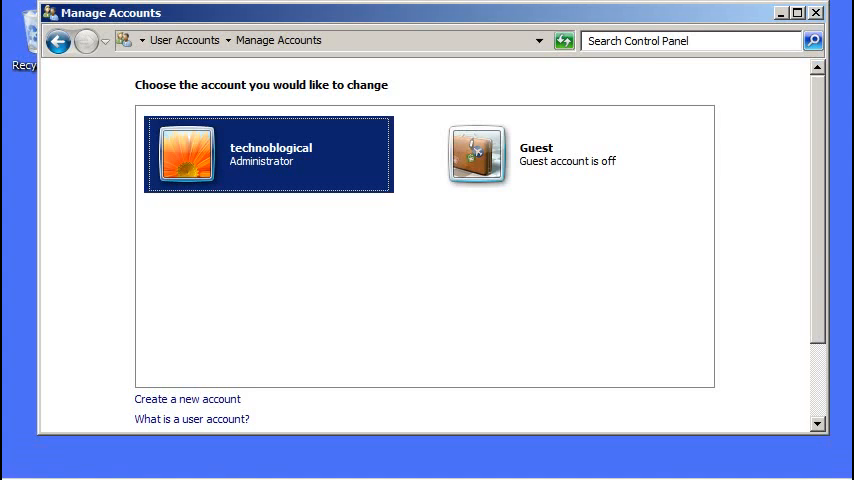
mouse_move(312, 272)
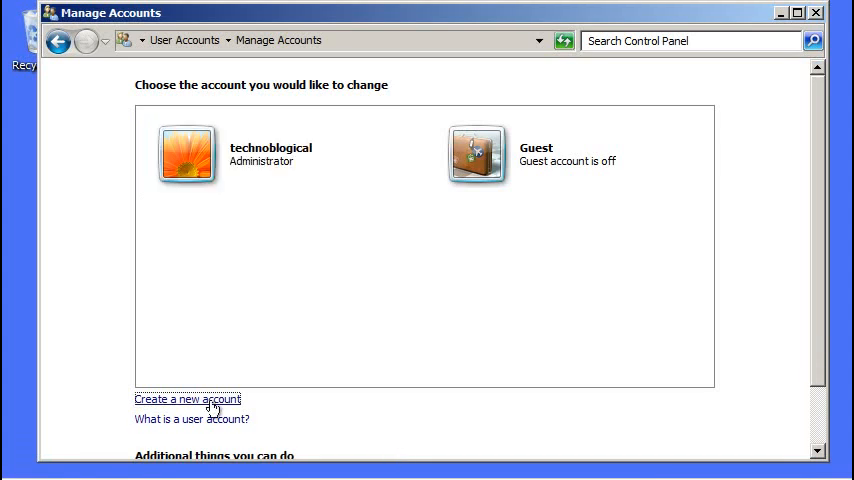
click(188, 398)
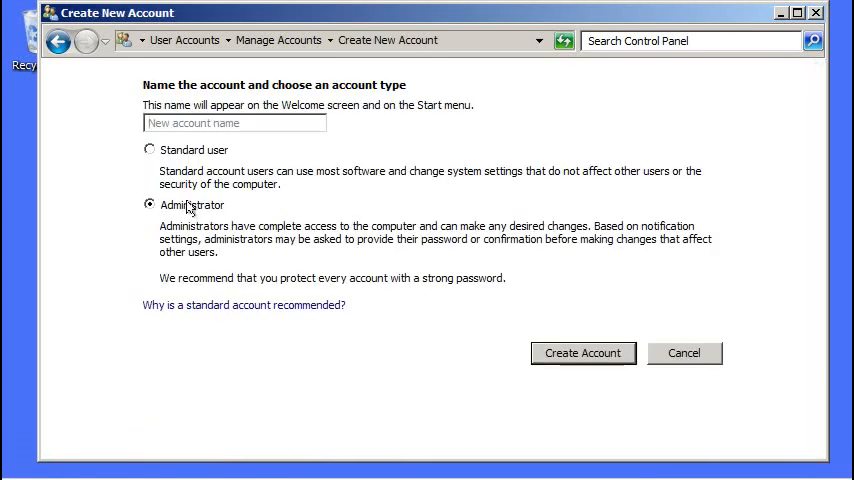
mouse_move(292, 112)
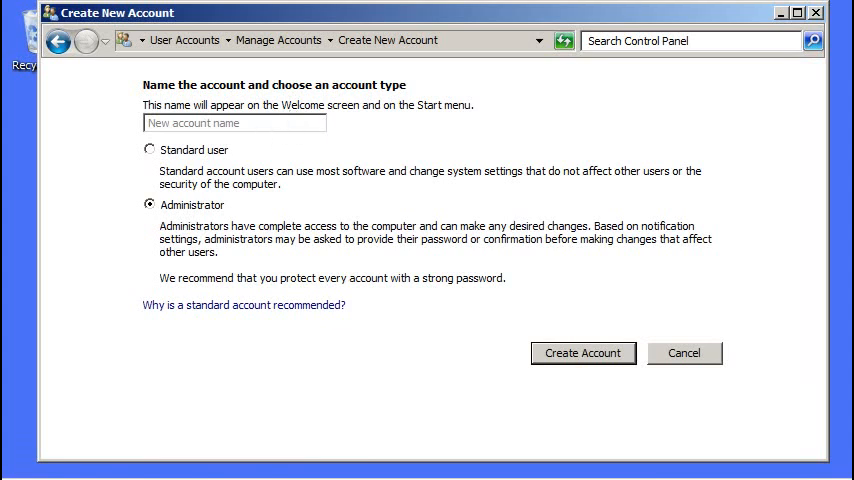
mouse_move(588, 322)
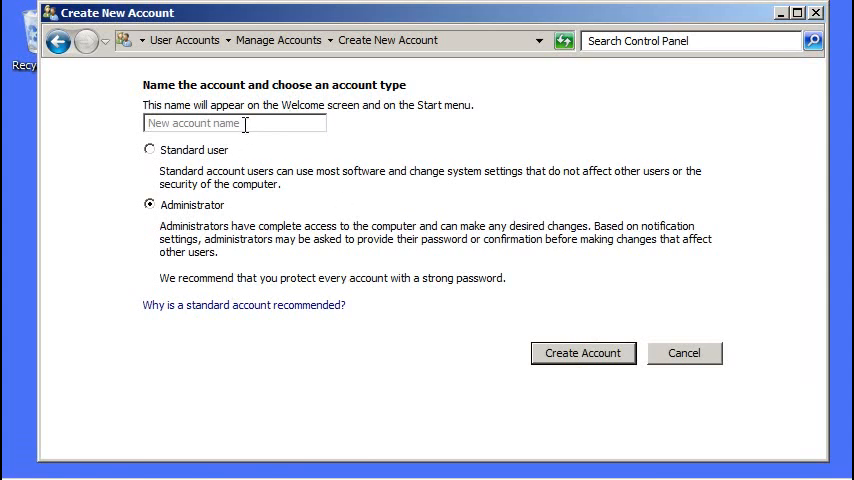
text(abc)
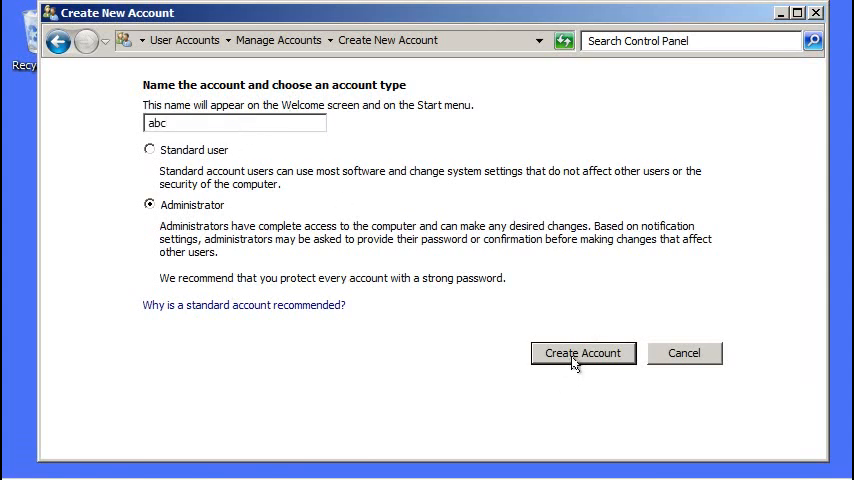
click(584, 352)
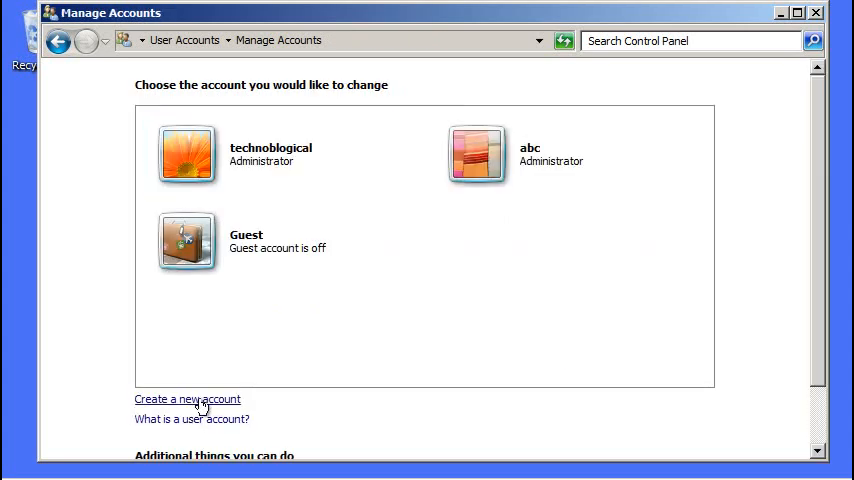
Create a second administrator account named 123
click(188, 400)
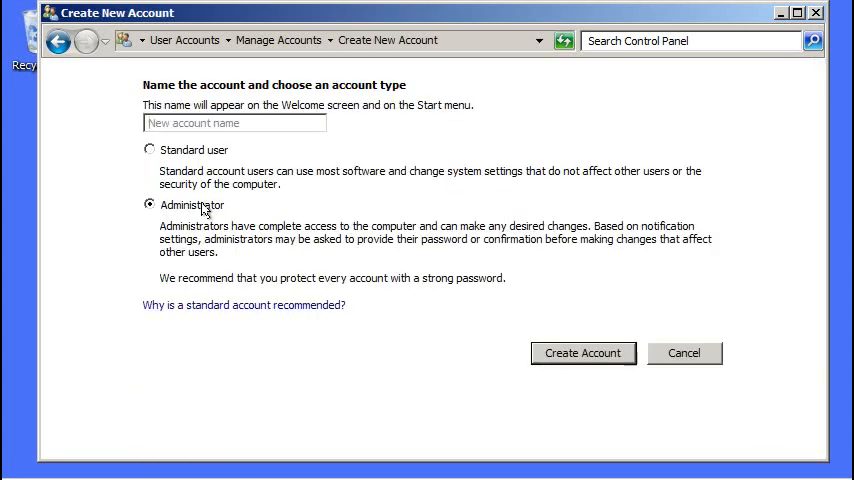
text(123)
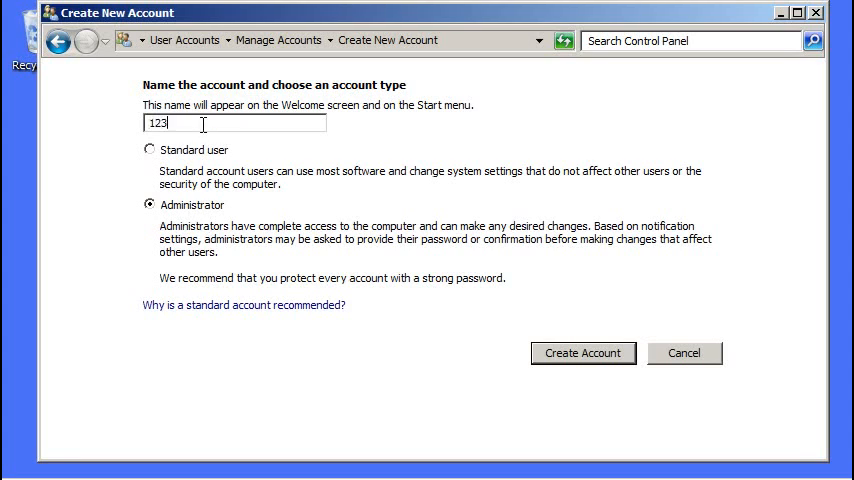
click(584, 352)
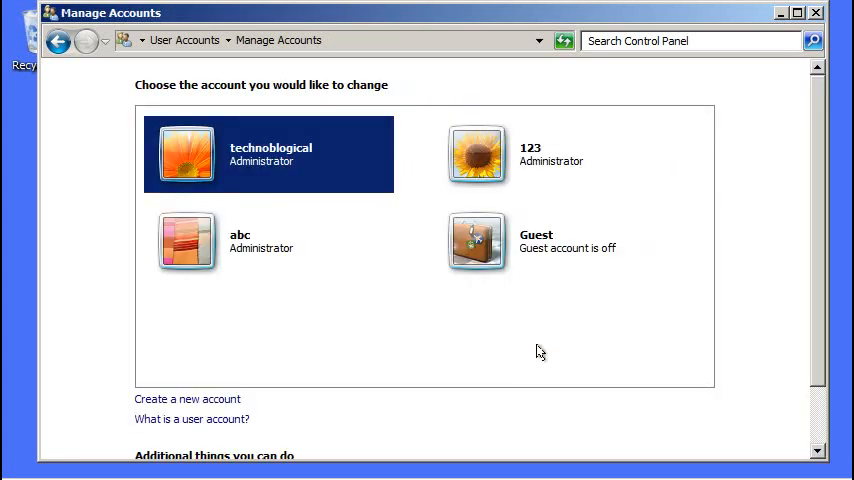
mouse_move(732, 200)
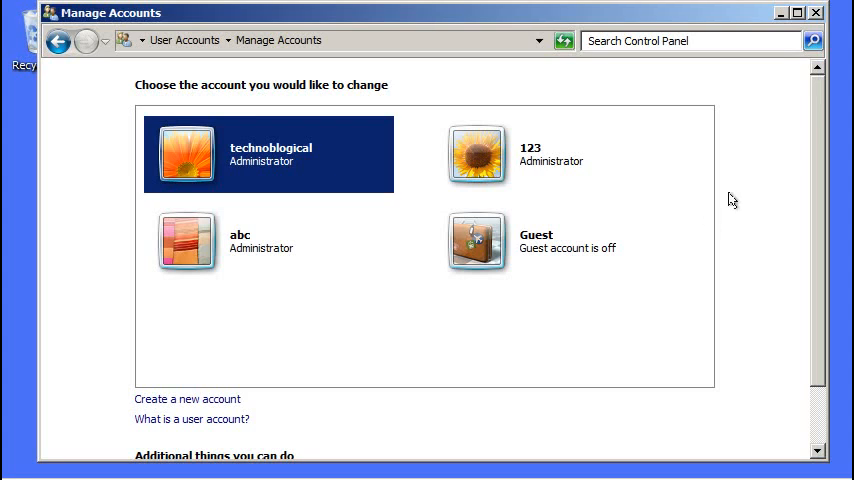
Log off technoblogical via the Start menu and sign in to the other account
click(28, 460)
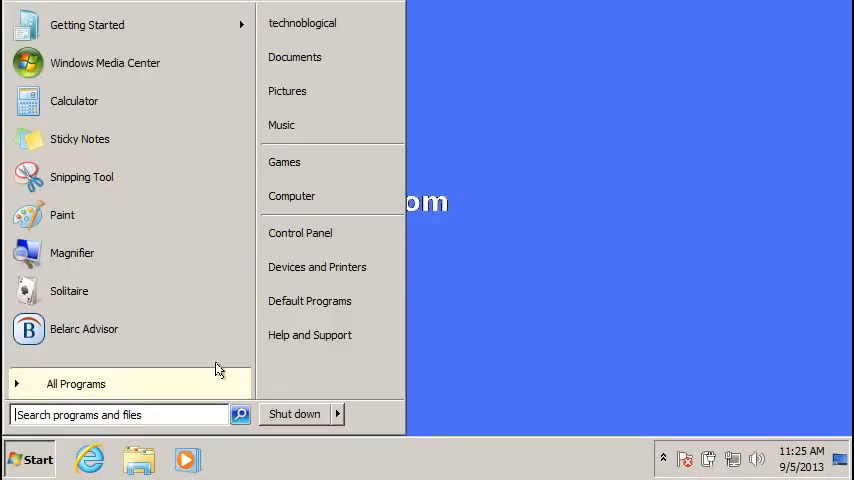
click(338, 414)
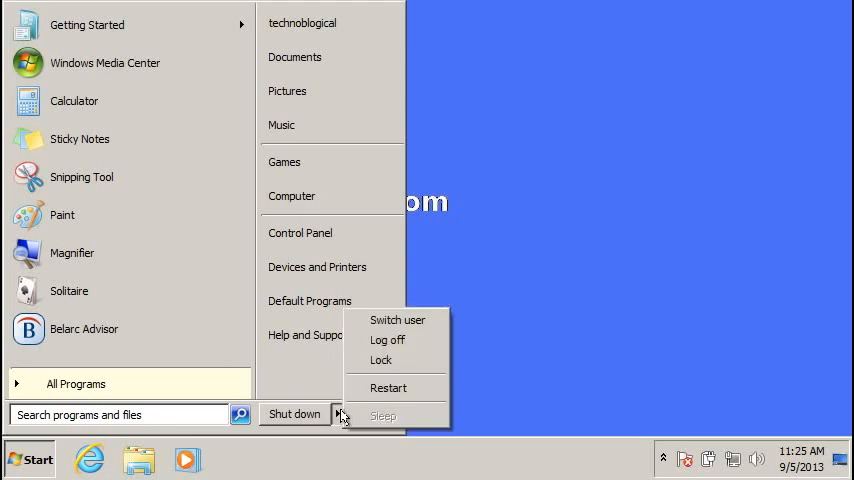
click(388, 340)
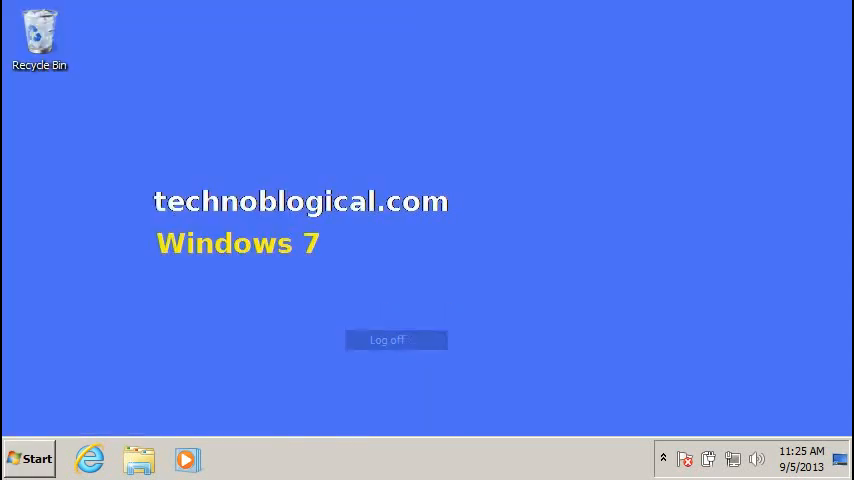
click(396, 340)
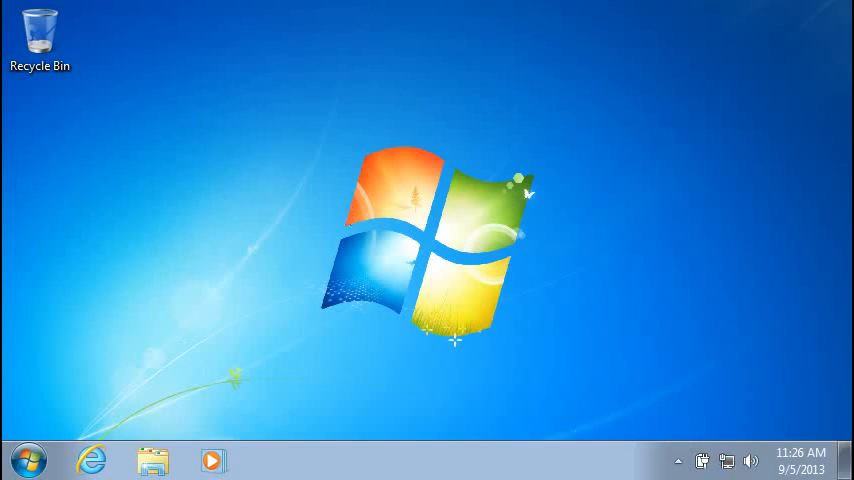
mouse_move(420, 224)
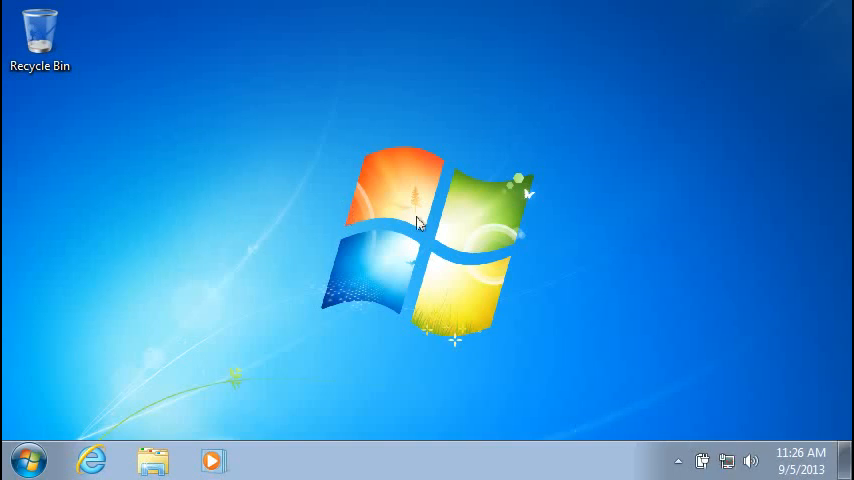
mouse_move(374, 464)
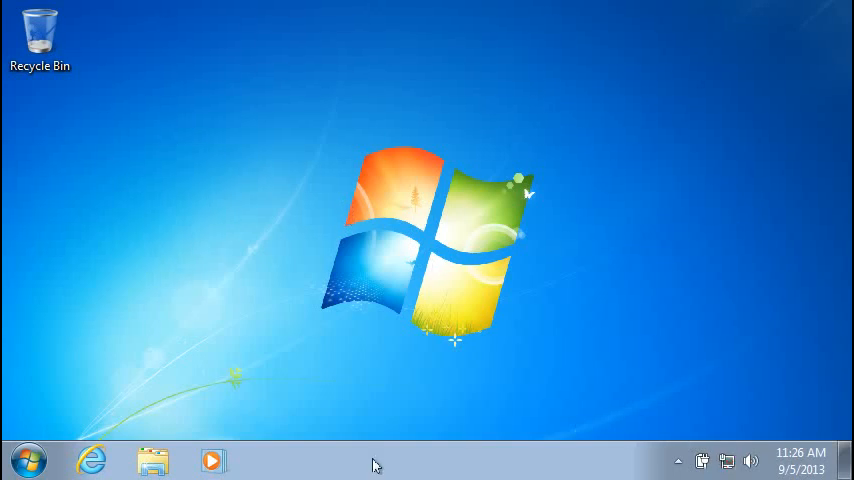
Enable Auto-hide the taskbar in Taskbar Properties, then bring up Start
right_click(376, 464)
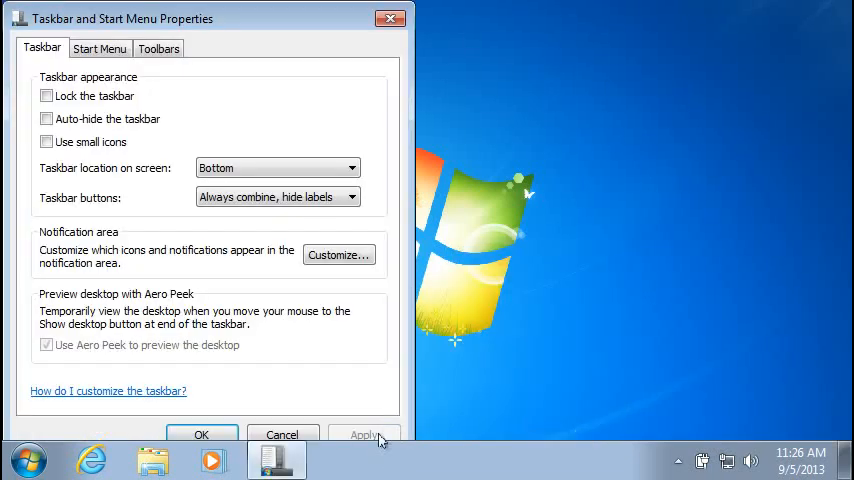
click(46, 120)
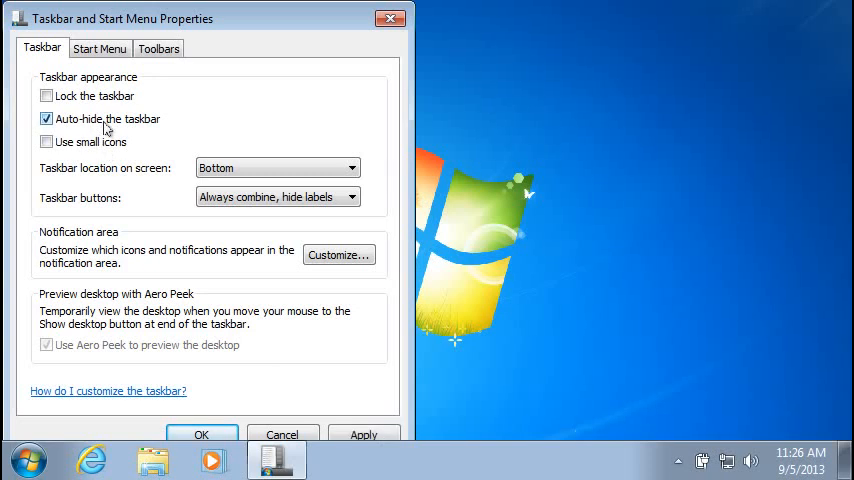
click(200, 434)
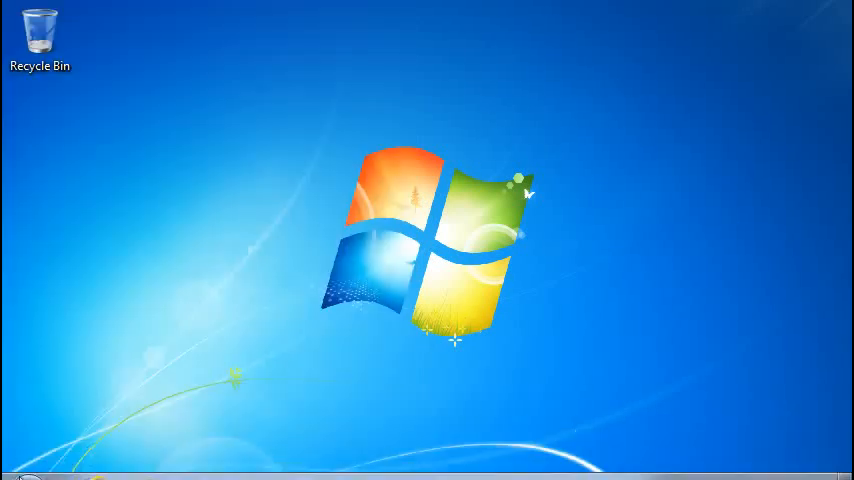
click(28, 460)
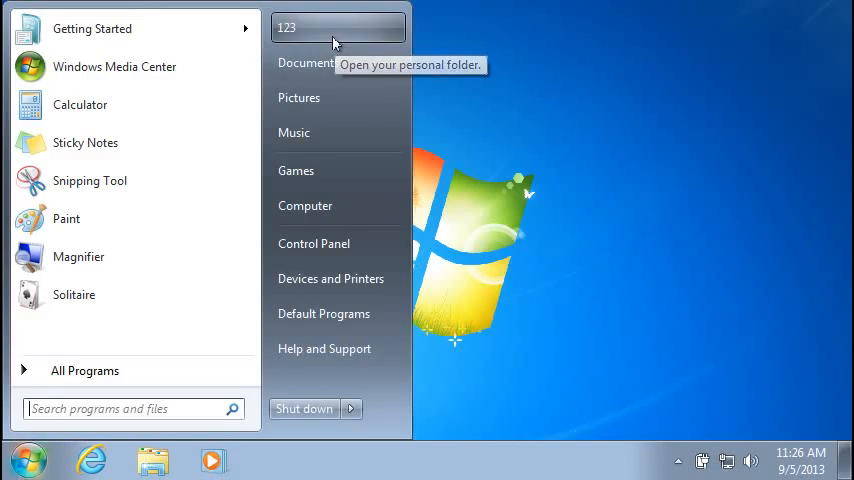
mouse_move(72, 422)
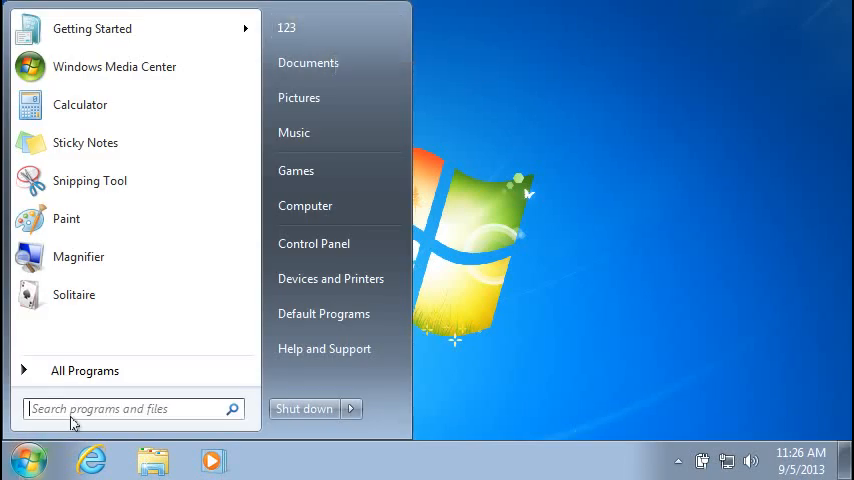
Launch Windows Easy Transfer as the new computer with files already saved on an external disk
text(easy)
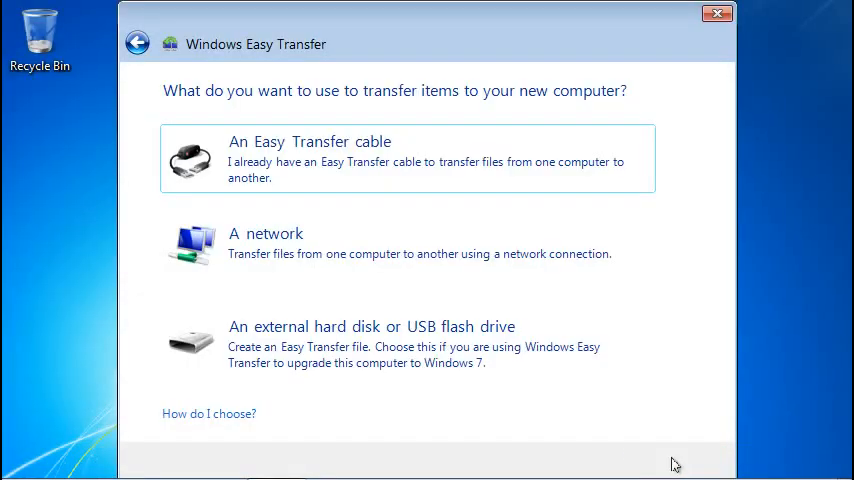
click(408, 158)
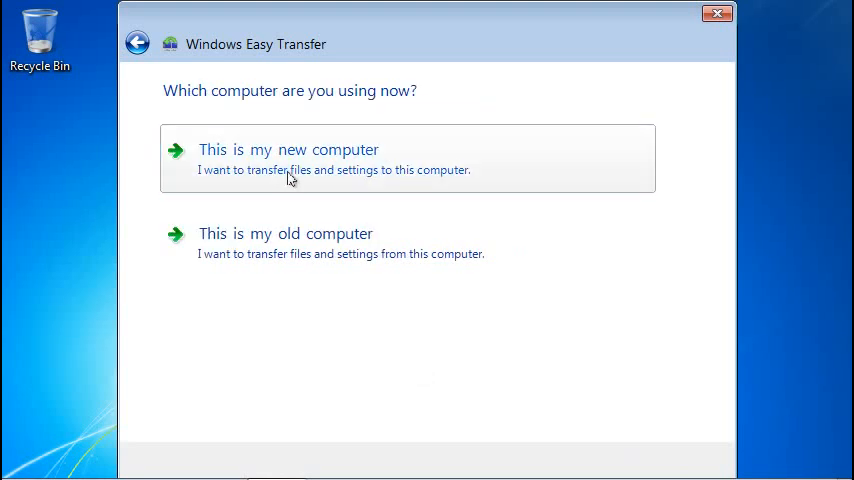
click(288, 148)
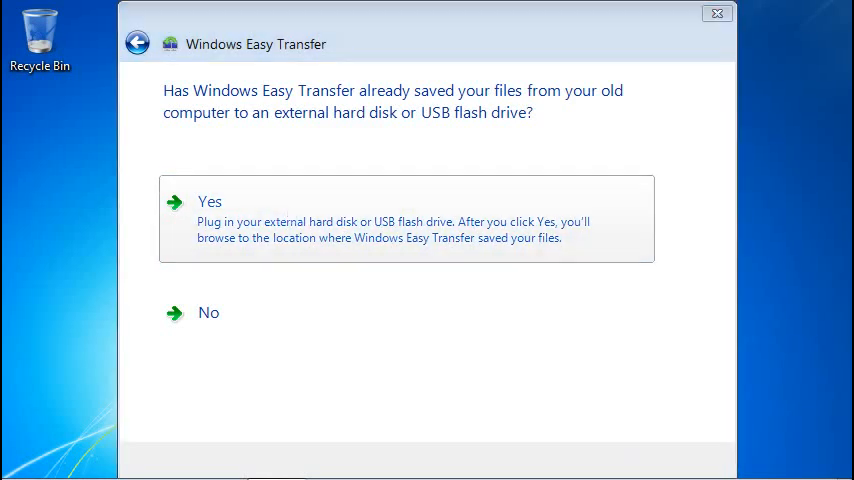
click(210, 200)
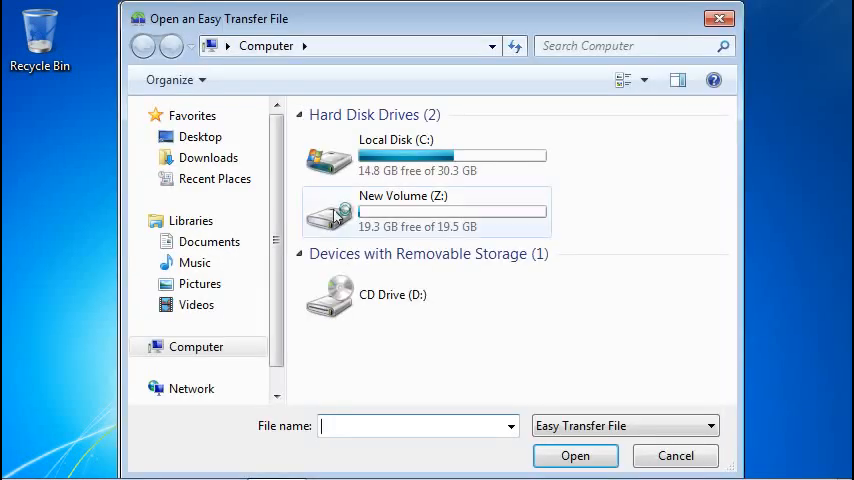
mouse_move(338, 218)
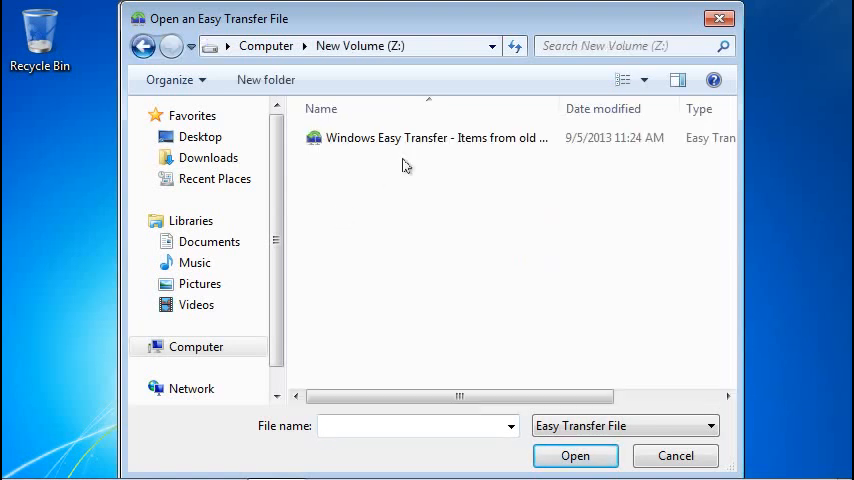
Open the saved transfer file from Z: and submit its password to list the accounts
click(434, 136)
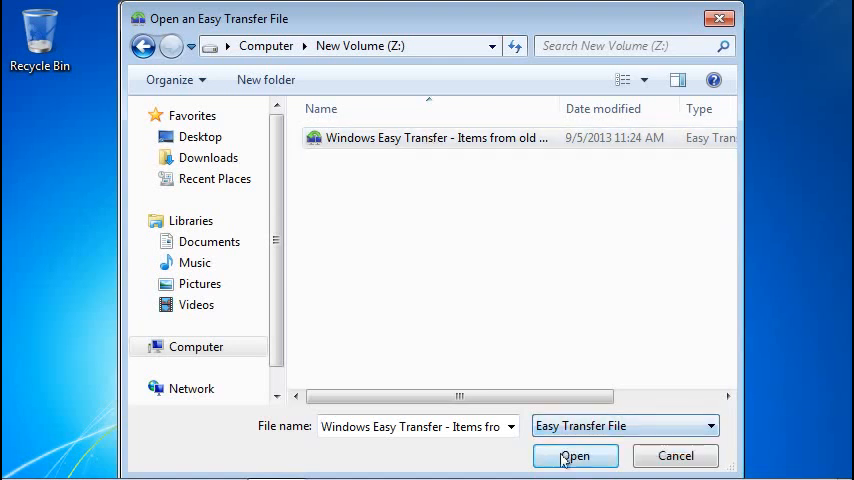
click(576, 456)
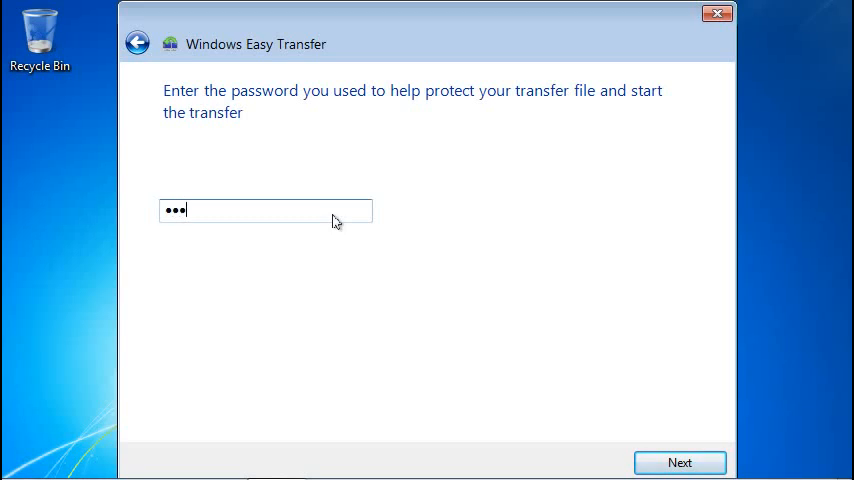
click(680, 462)
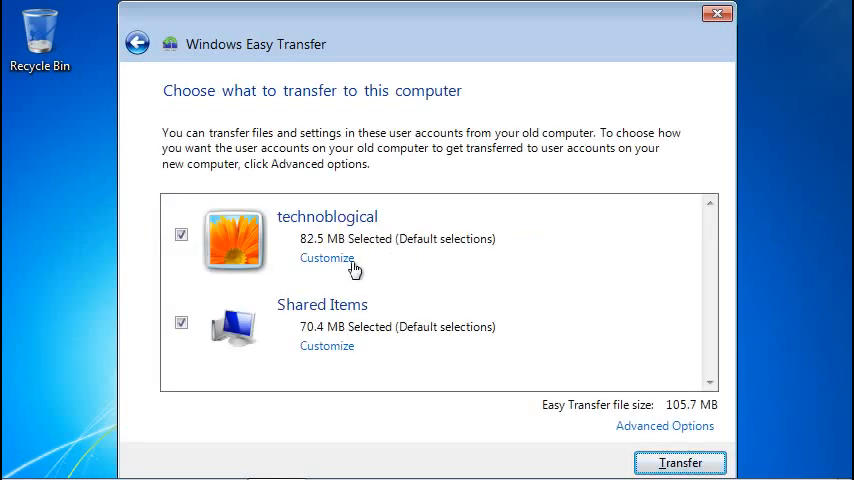
In Advanced options, map the old technoblogical account to 123 and save the mapping
click(326, 258)
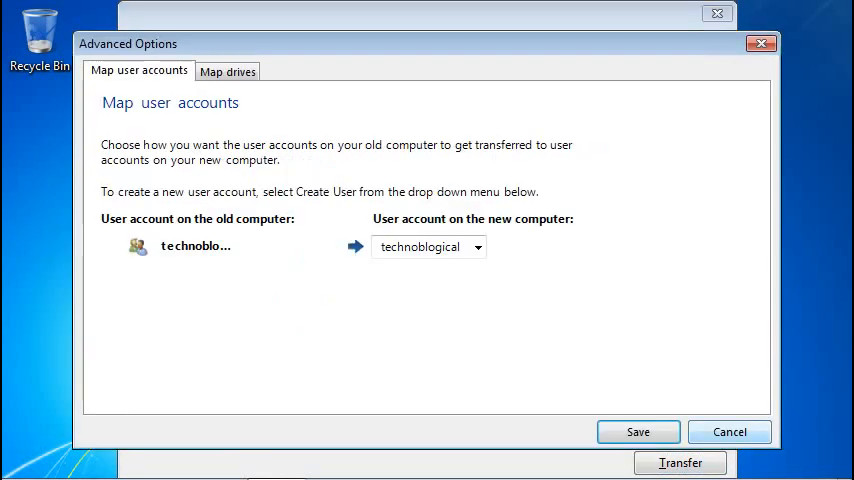
mouse_move(196, 246)
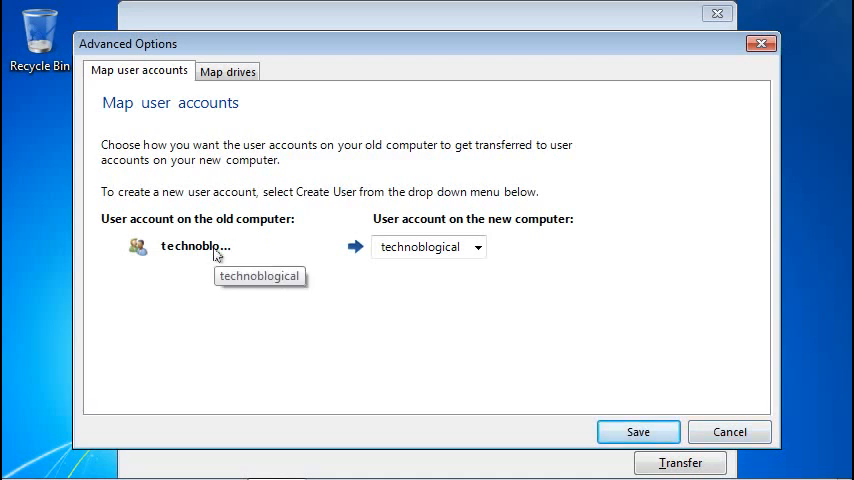
mouse_move(476, 246)
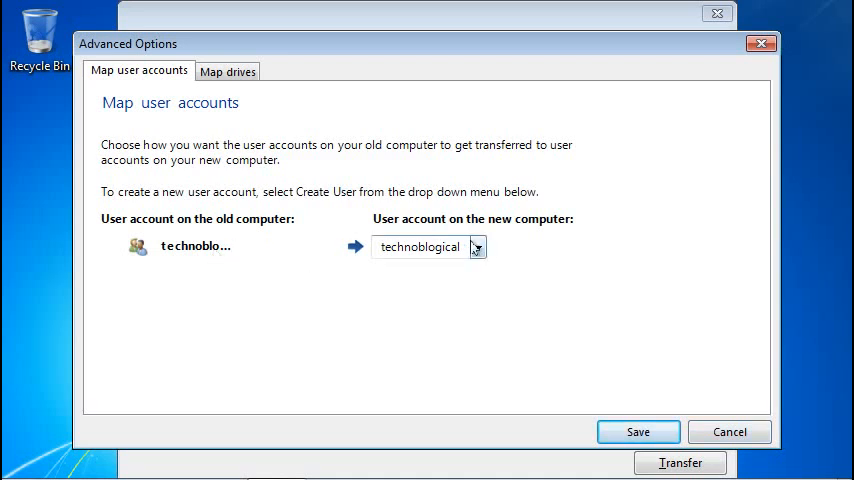
click(476, 246)
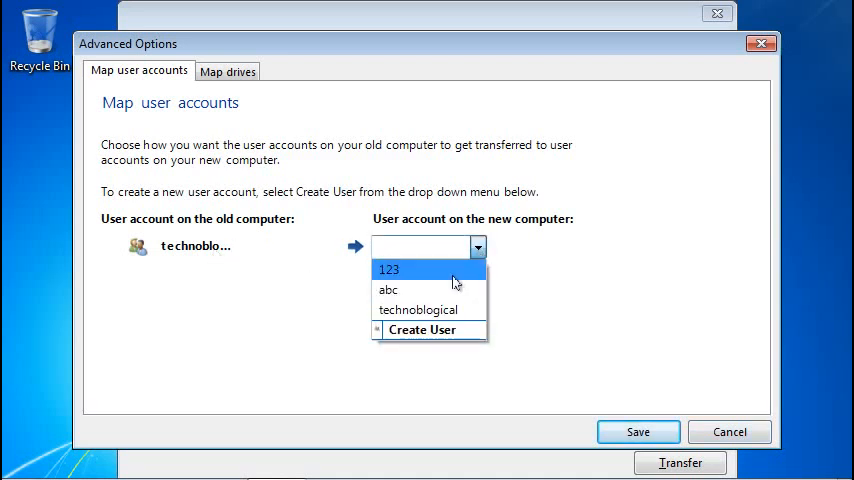
click(388, 268)
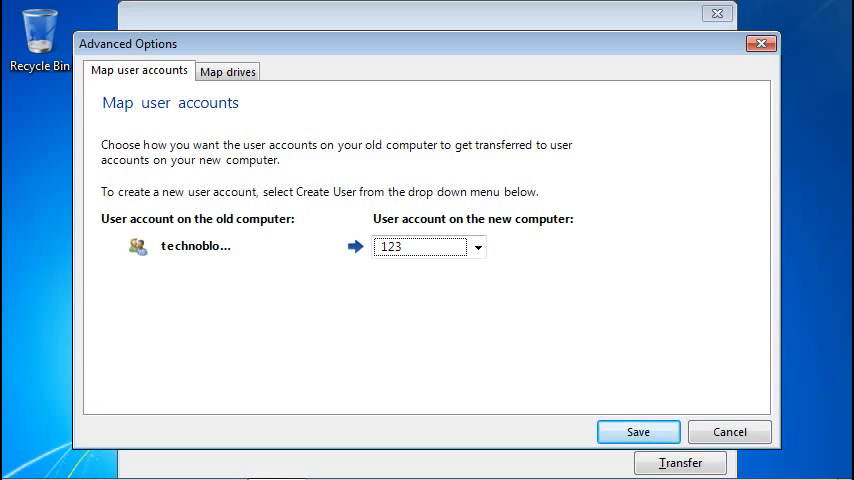
click(14, 460)
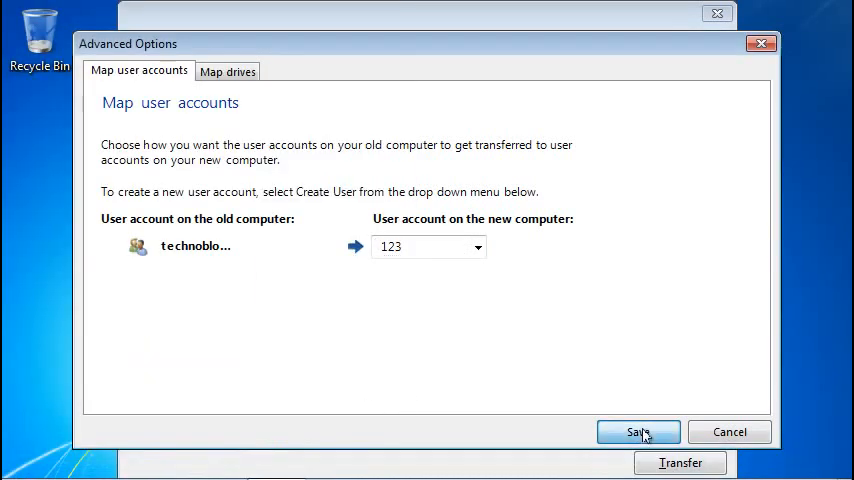
click(636, 432)
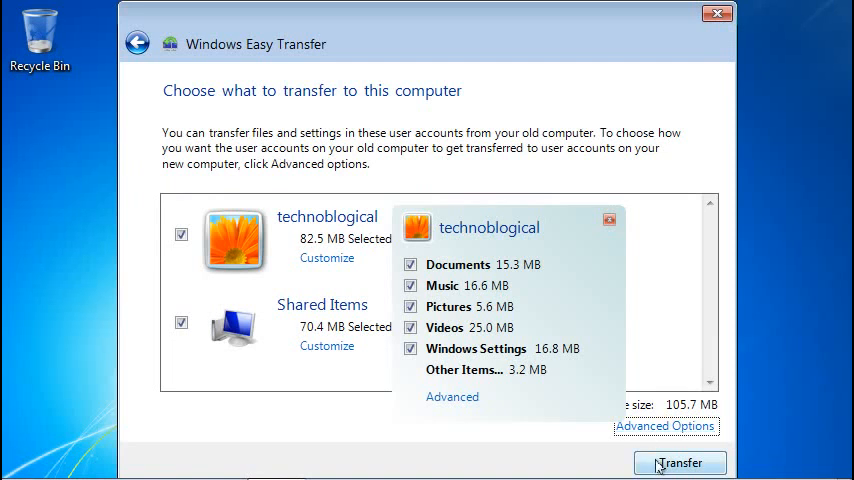
Start transferring technoblogical (82.5 MB) and Shared Items (70.4 MB) to this computer
click(680, 464)
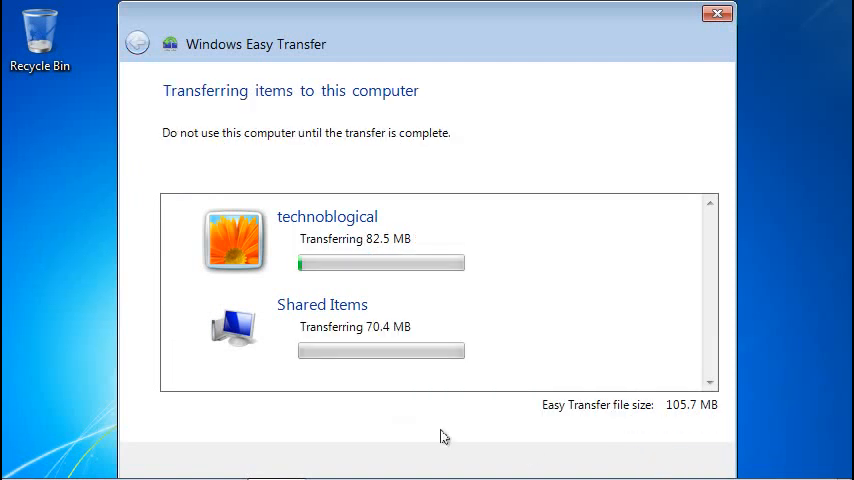
mouse_move(88, 438)
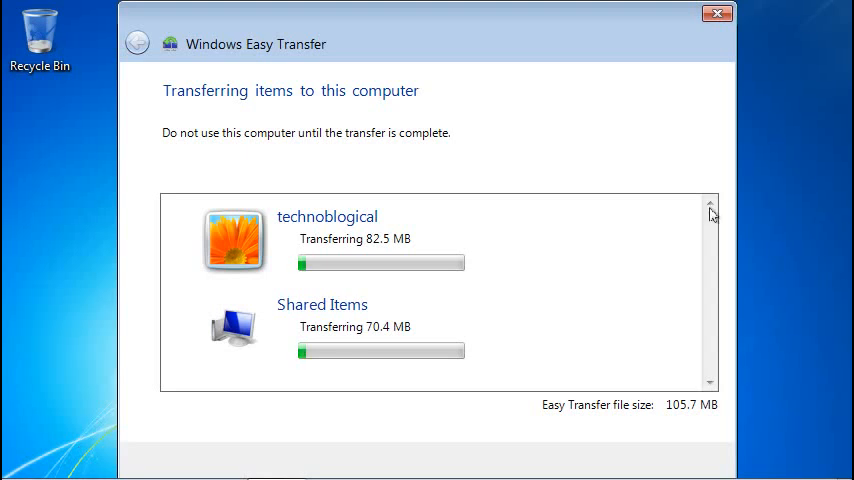
mouse_move(812, 26)
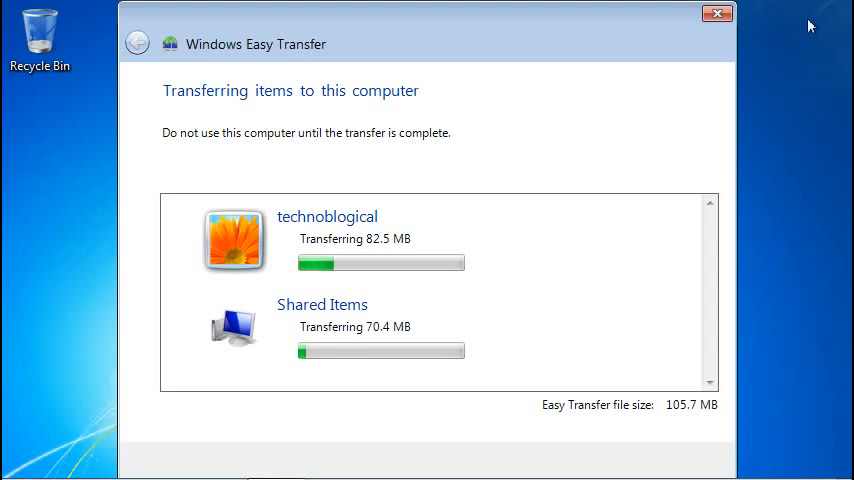
mouse_move(800, 44)
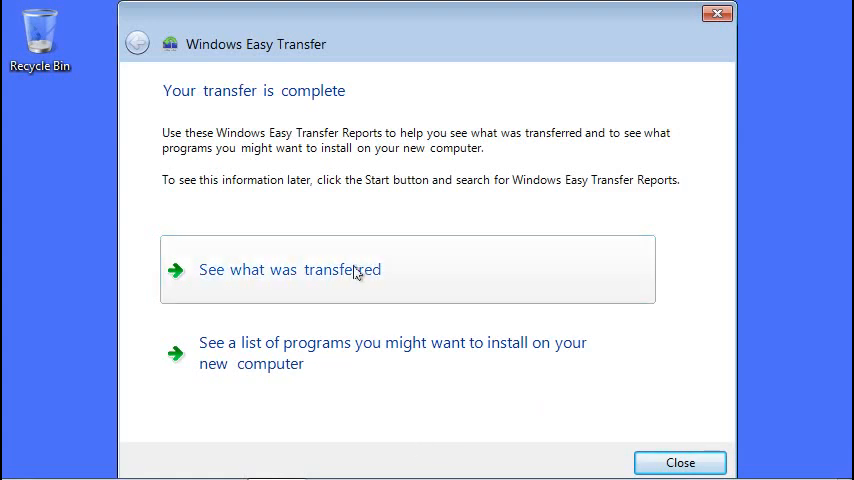
View the Transfer Reports window briefly, then return to the completion page
click(290, 270)
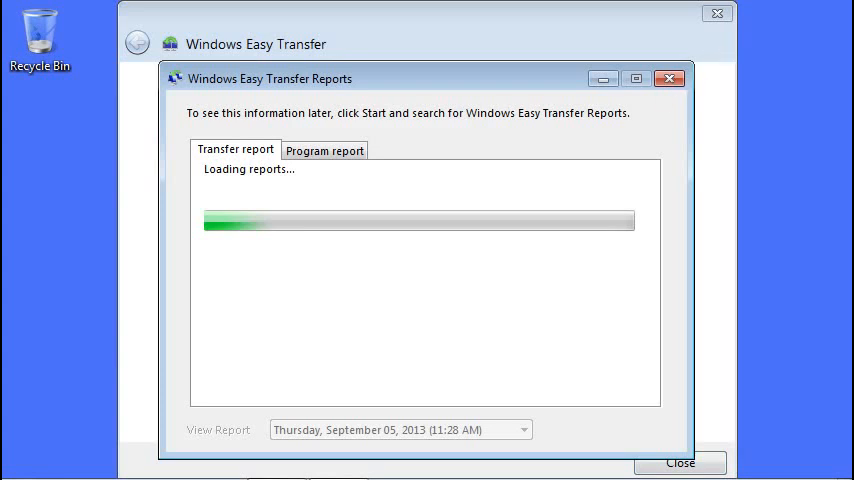
click(668, 80)
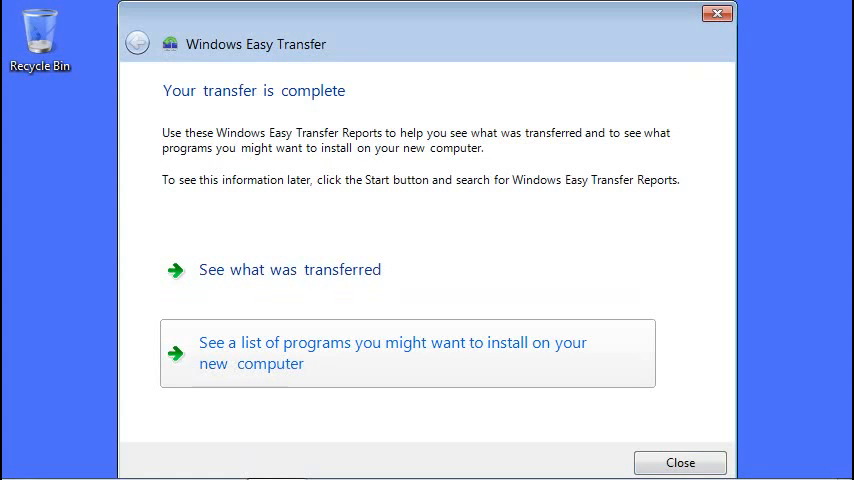
Scroll through the program report showing Belarc Advisor, .NET 4 and VirtualBox additions already installed
click(392, 352)
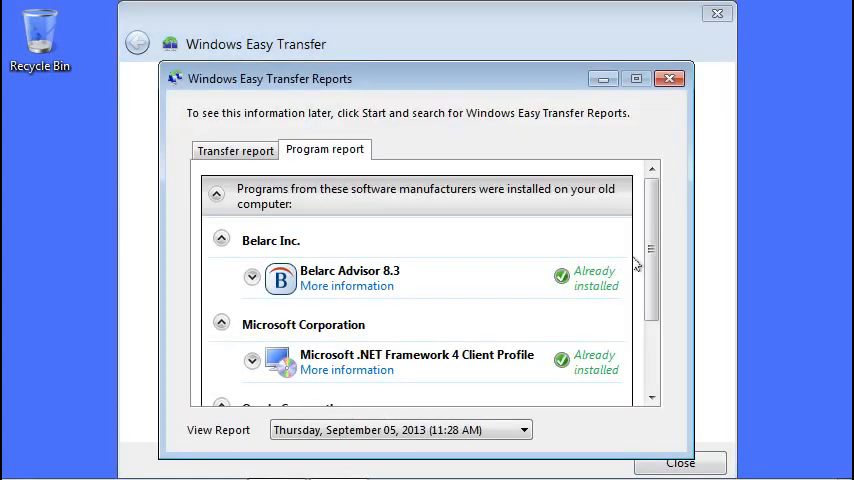
scroll(down, 3)
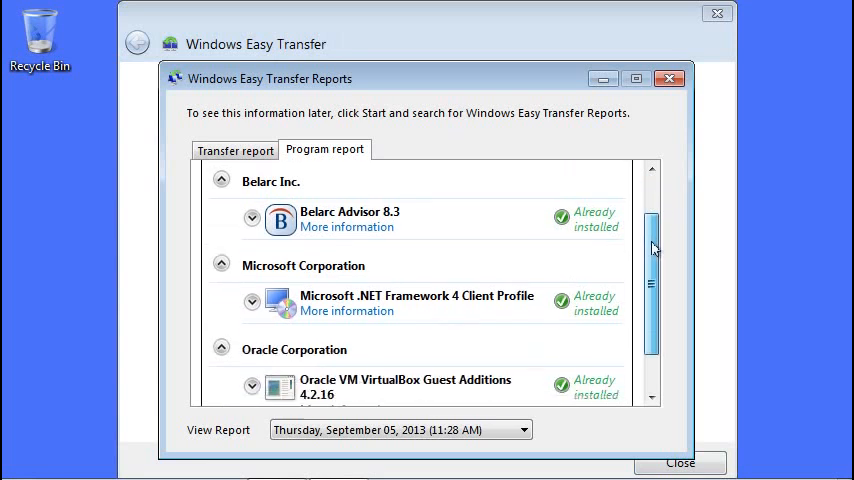
scroll(down, 3)
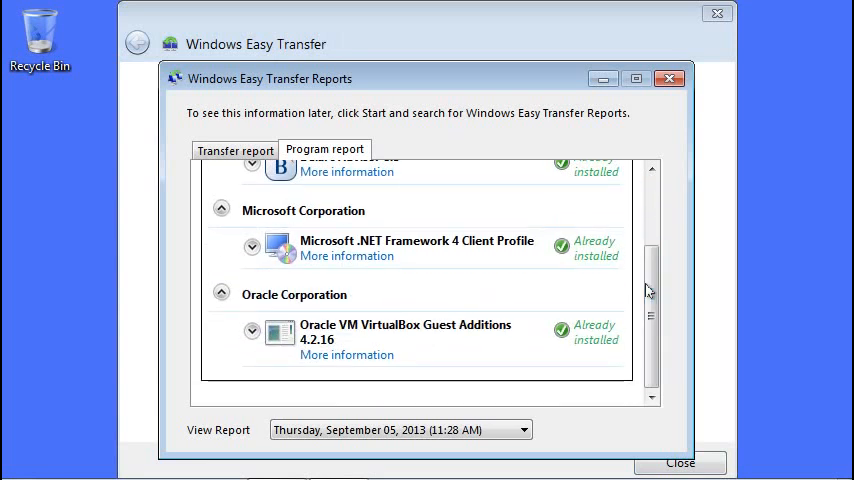
scroll(up, 3)
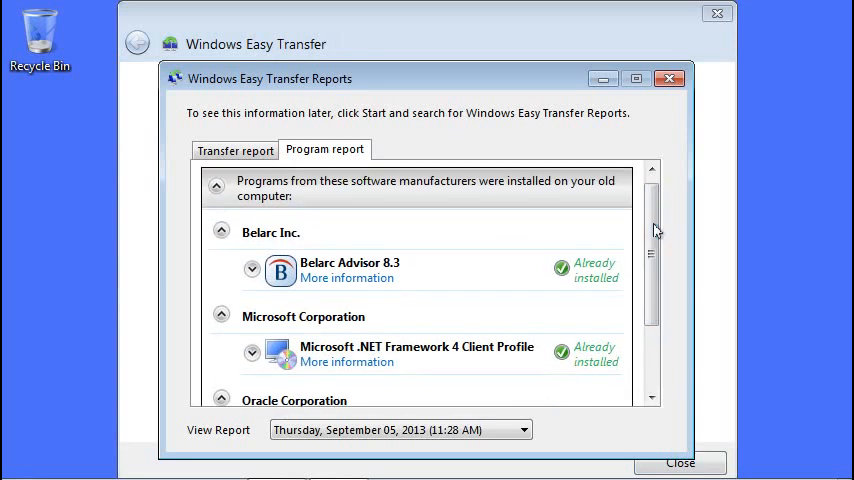
scroll(down, 3)
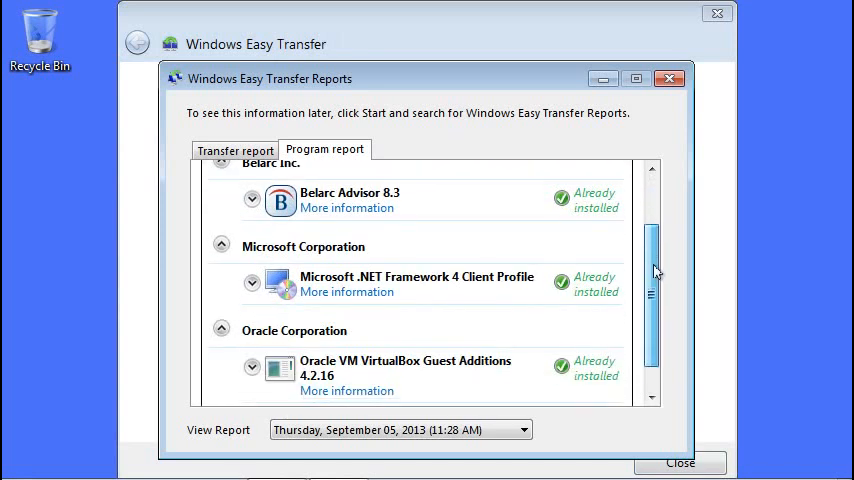
scroll(down, 3)
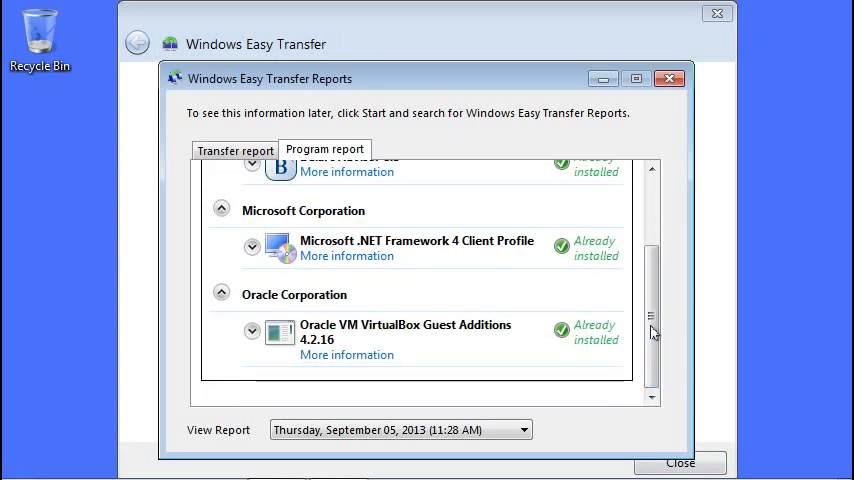
scroll(up, 3)
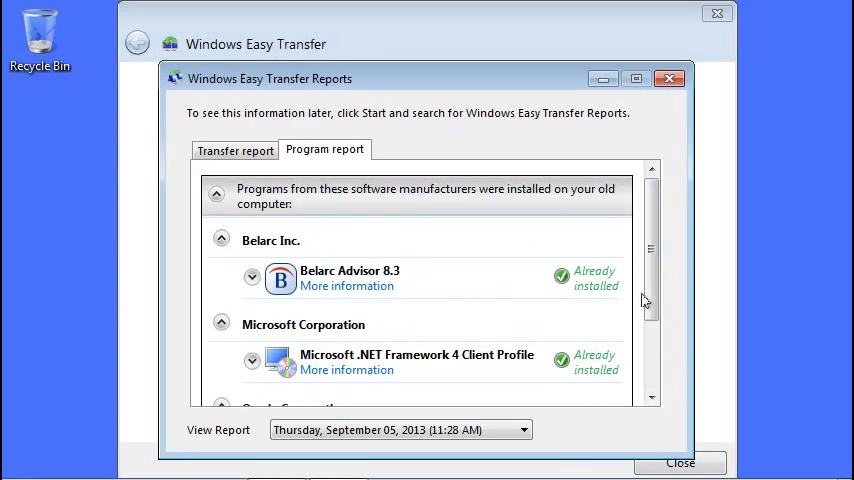
scroll(down, 3)
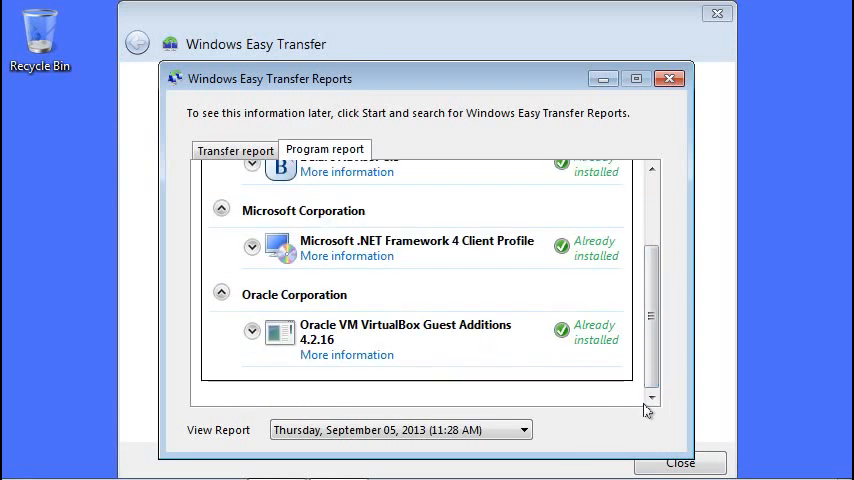
click(28, 460)
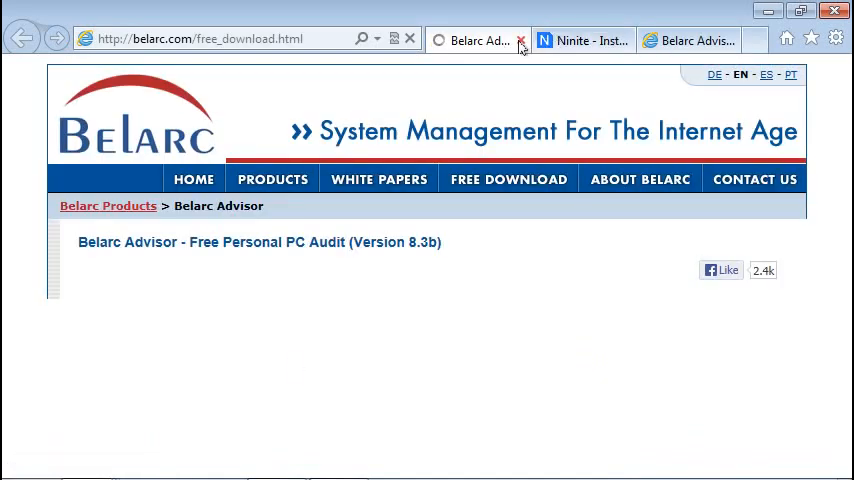
Close the Belarc download page and the Belarc Advisor report in Internet Explorer
click(520, 40)
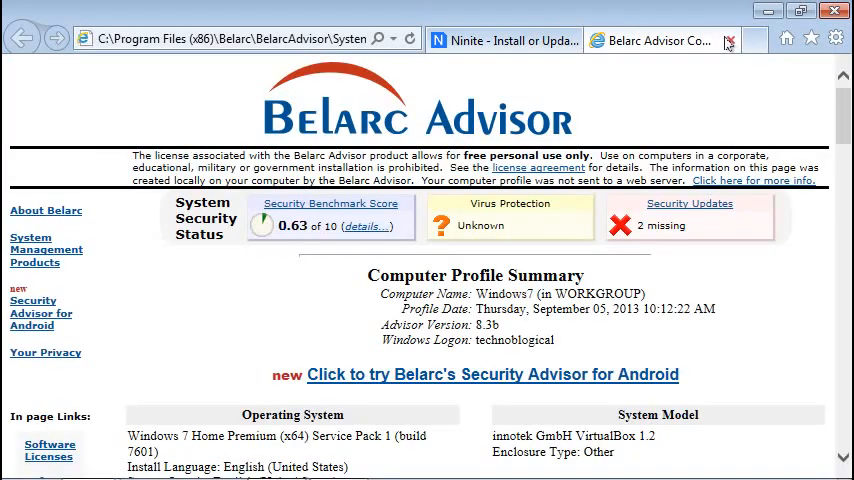
click(504, 40)
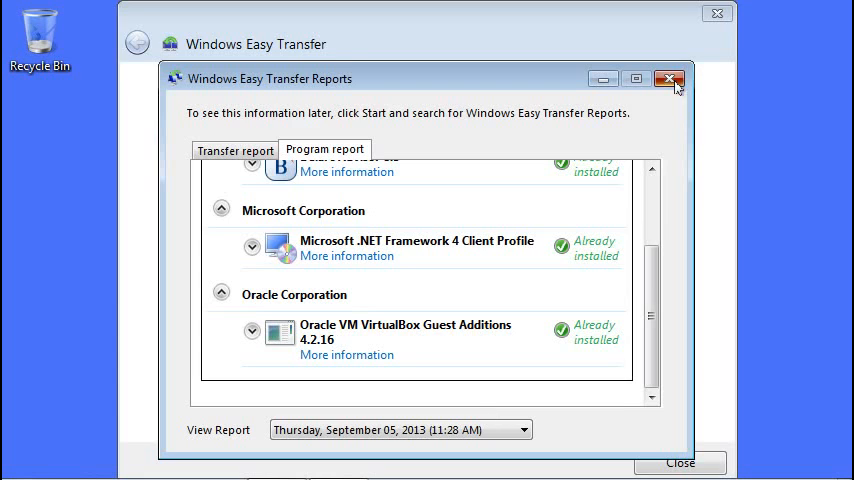
Close Easy Transfer Reports and log off the 123 user from the Start menu, then sign back in
click(28, 460)
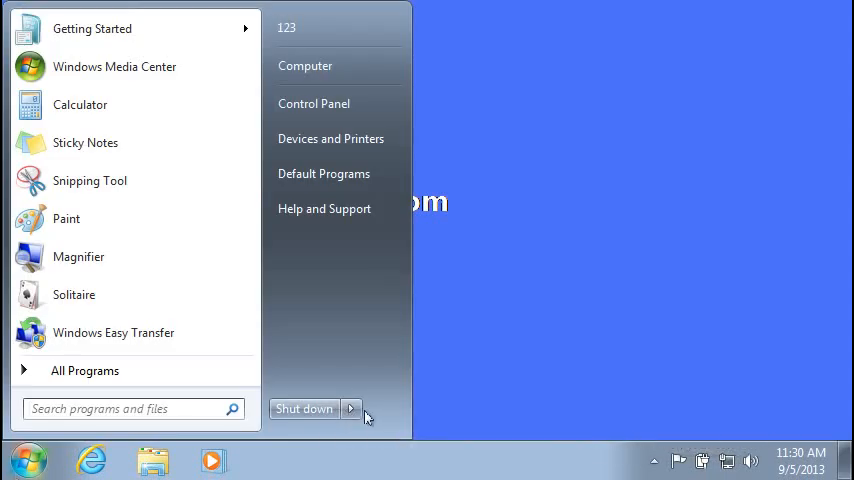
click(352, 408)
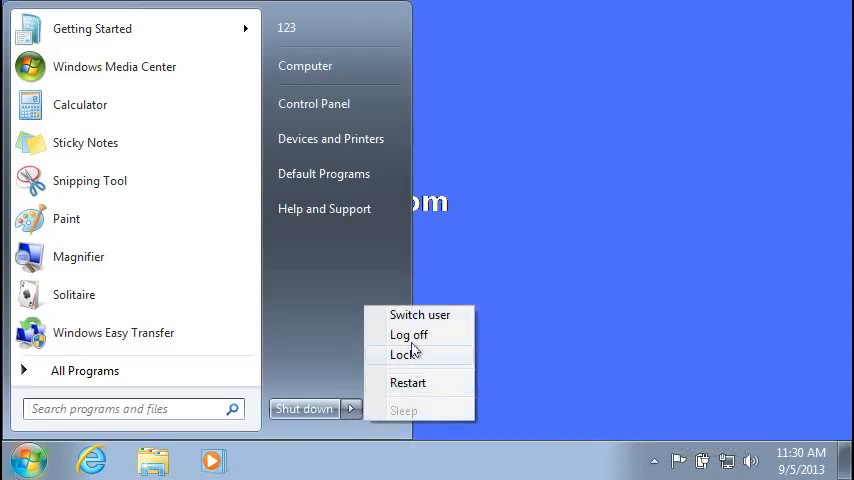
click(408, 334)
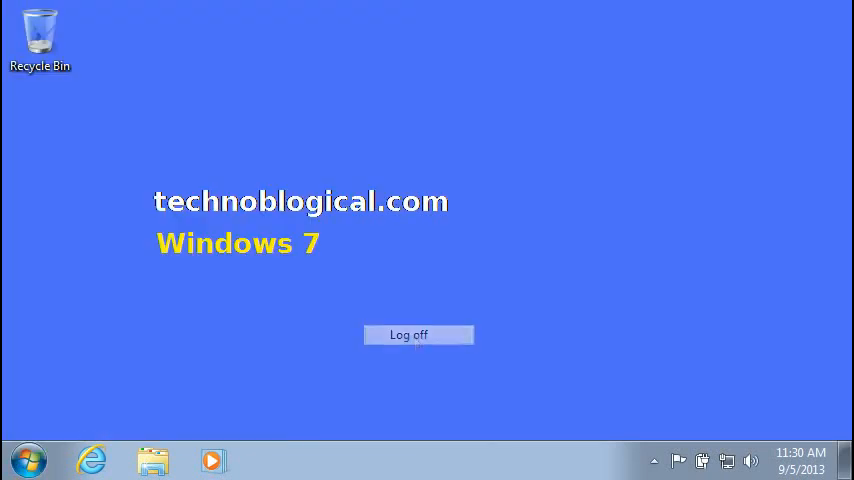
click(418, 334)
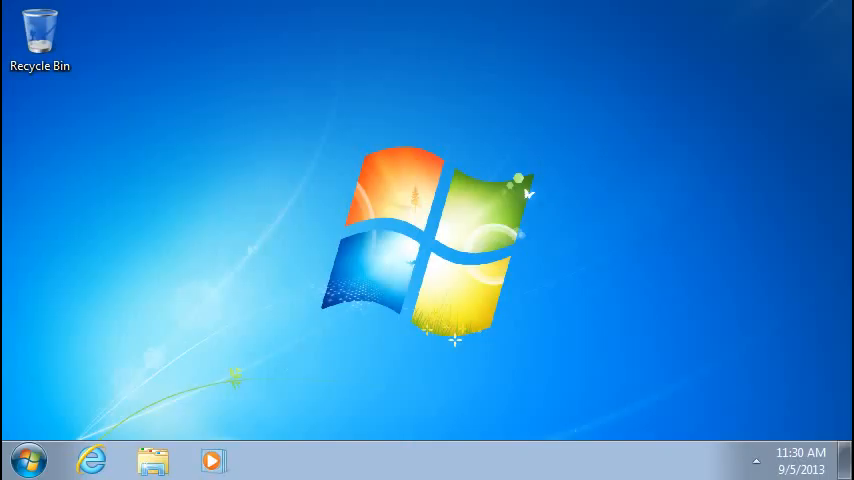
Reach Manage Accounts in User Accounts and select the technoblogical account
click(28, 460)
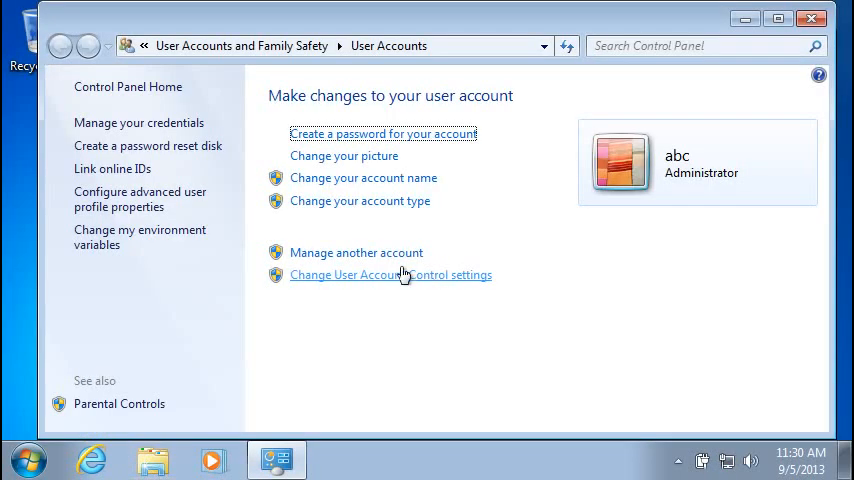
click(356, 252)
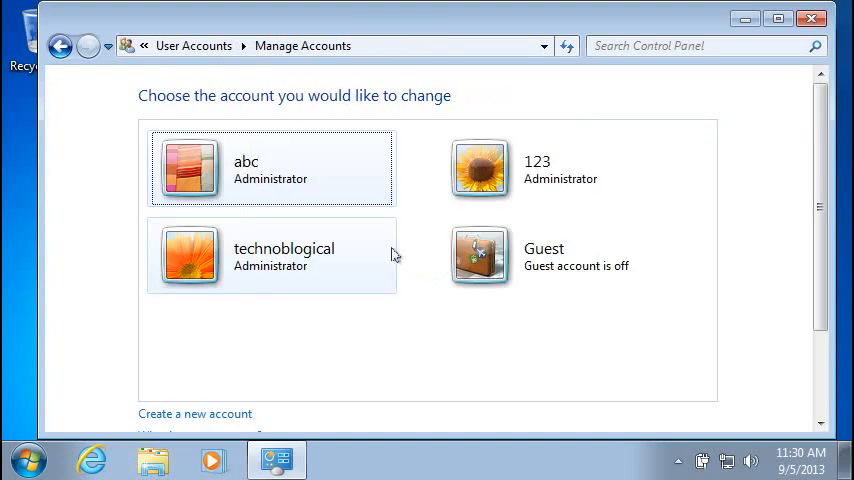
mouse_move(334, 268)
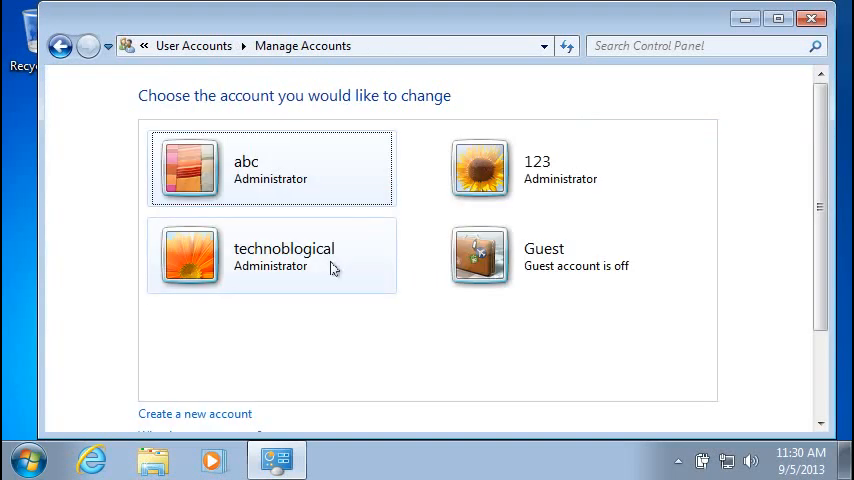
click(270, 256)
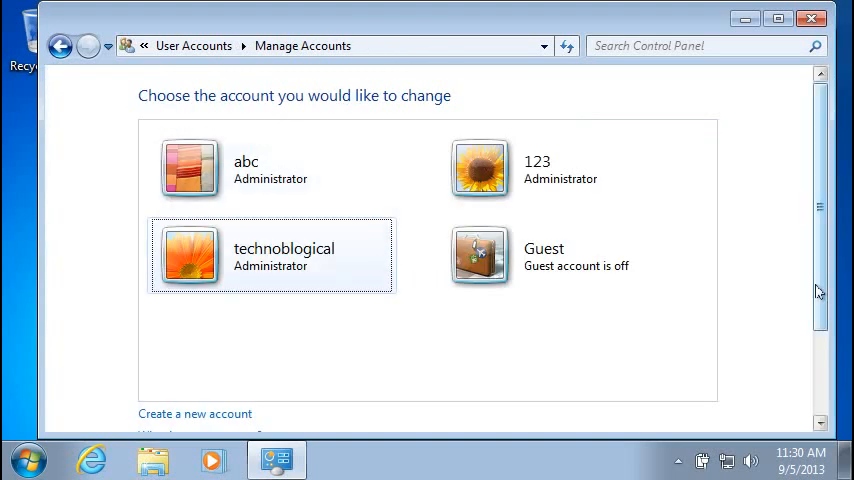
scroll(down, 3)
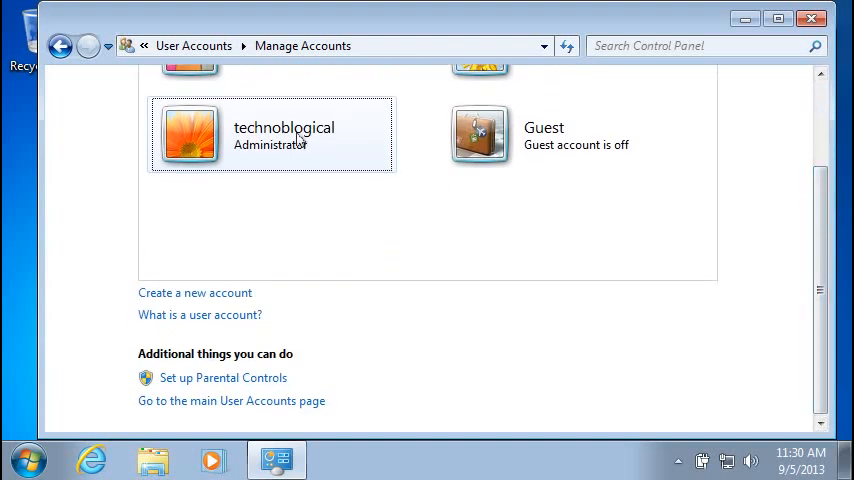
click(270, 134)
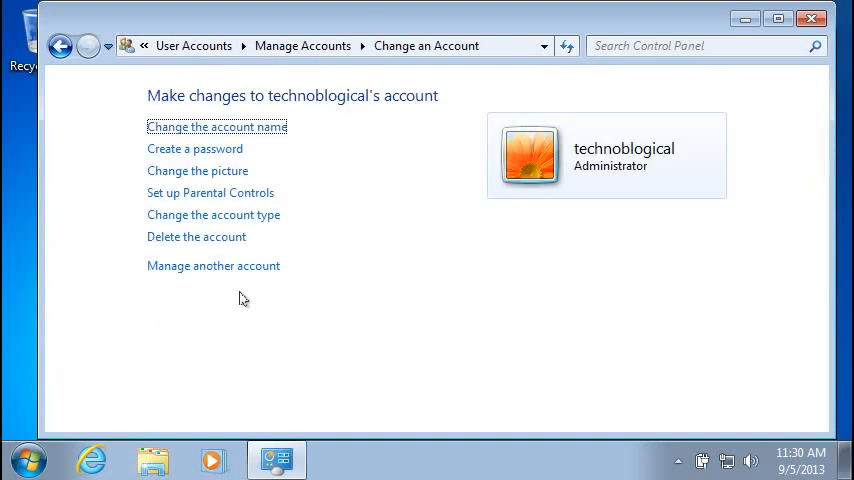
Start deleting technoblogical, choosing Delete Files, up to the confirmation page
click(196, 236)
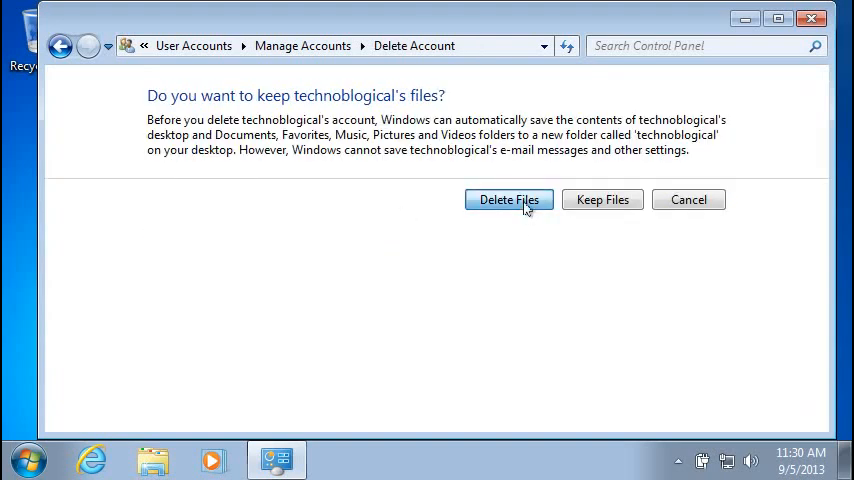
click(508, 200)
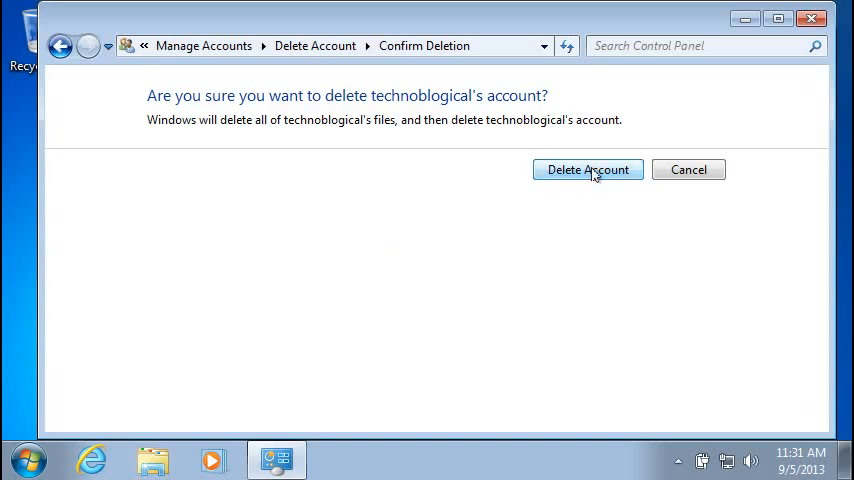
Confirm deleting the technoblogical account and return to the list of all accounts
click(588, 168)
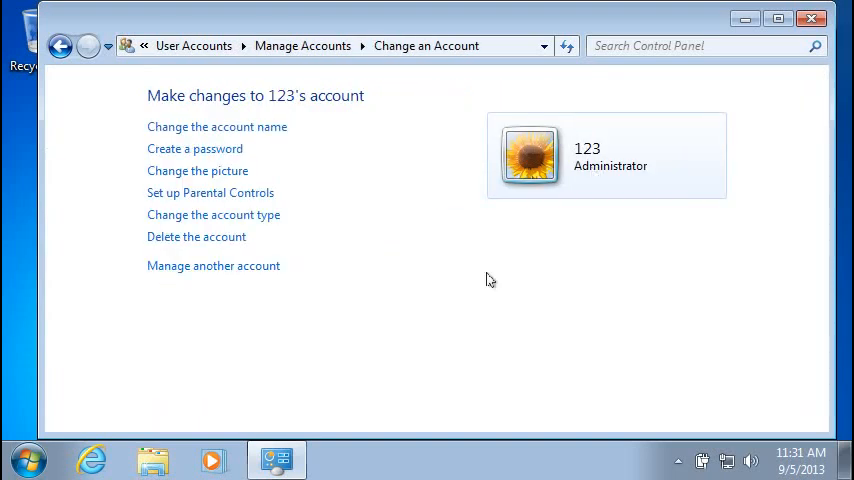
click(28, 460)
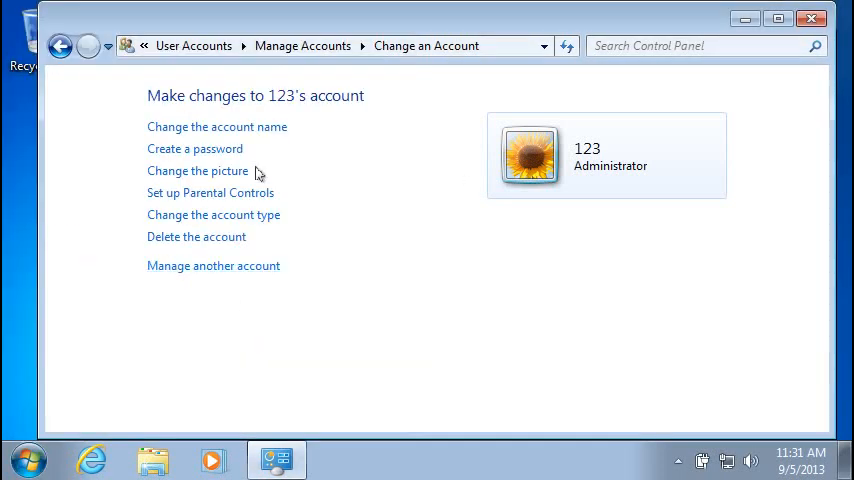
click(302, 46)
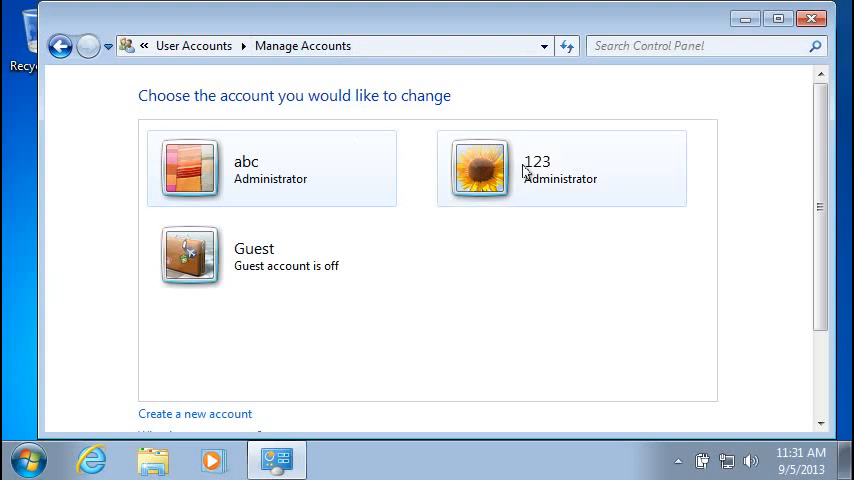
Delete the 123 account along with its files, leaving only abc and Guest
click(560, 168)
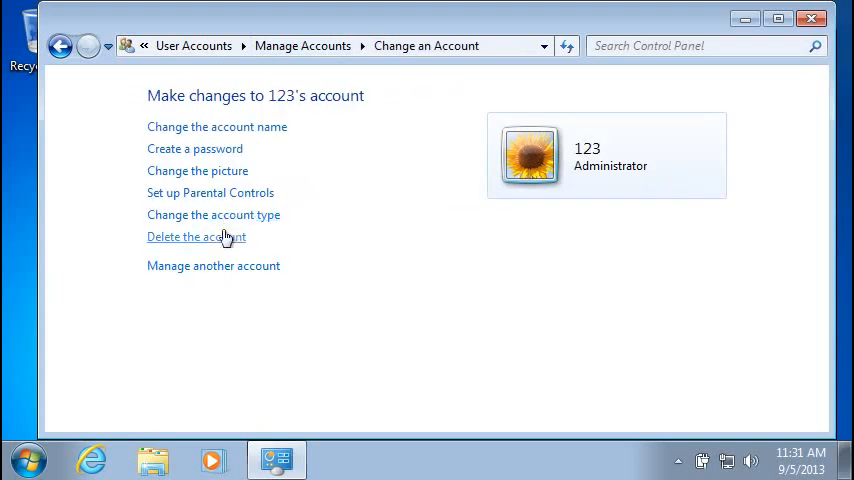
click(196, 236)
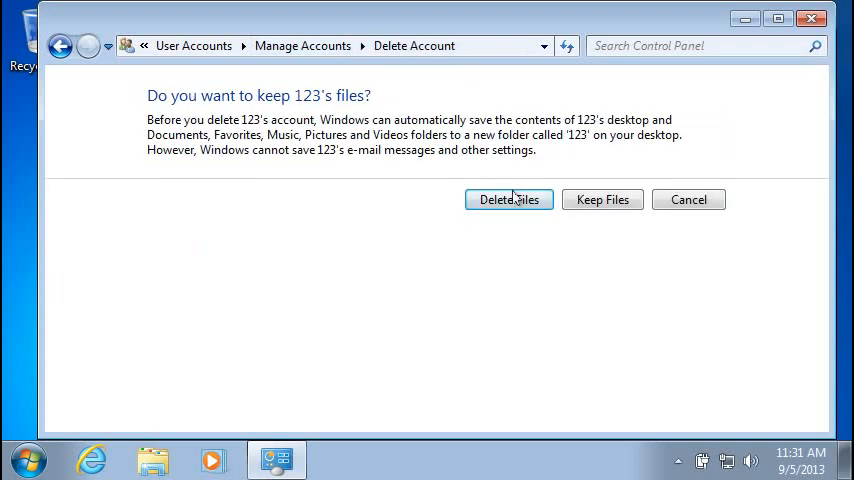
click(508, 200)
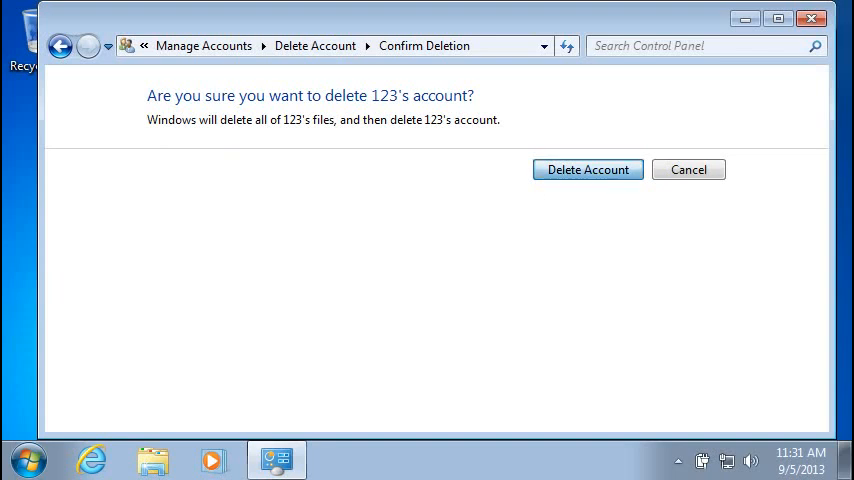
click(588, 168)
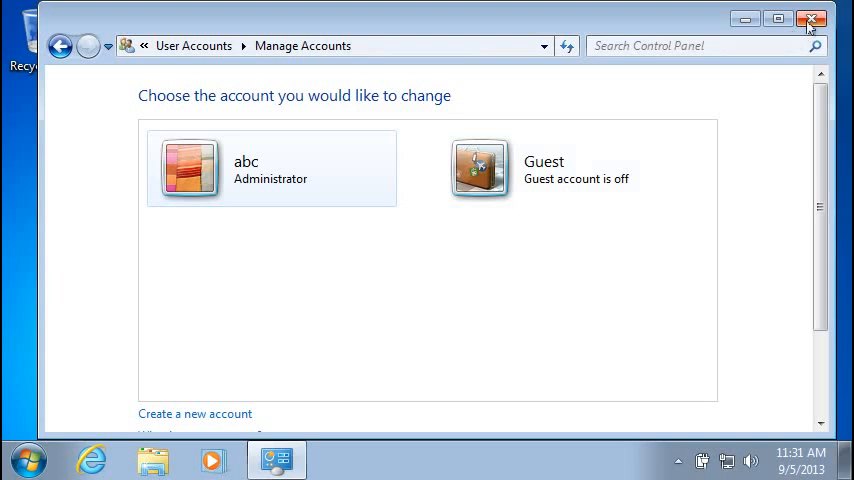
mouse_move(812, 20)
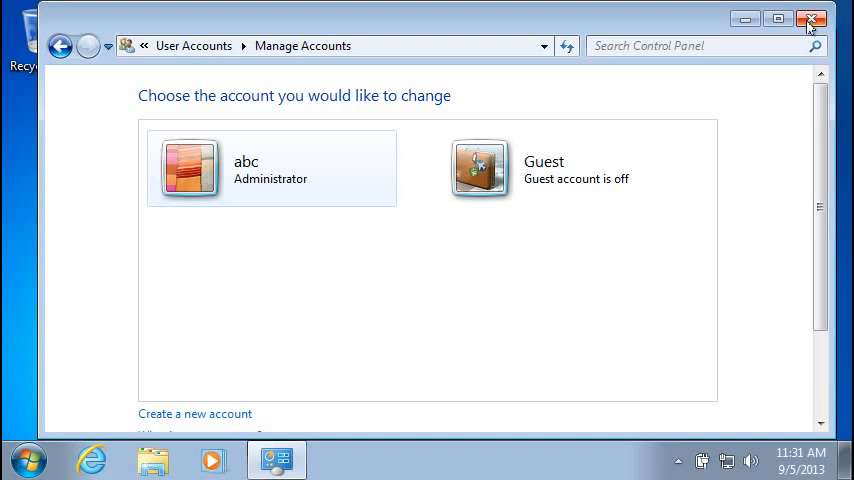
Close Control Panel and reach Windows Explorer through a Start search for 'doc'
click(812, 18)
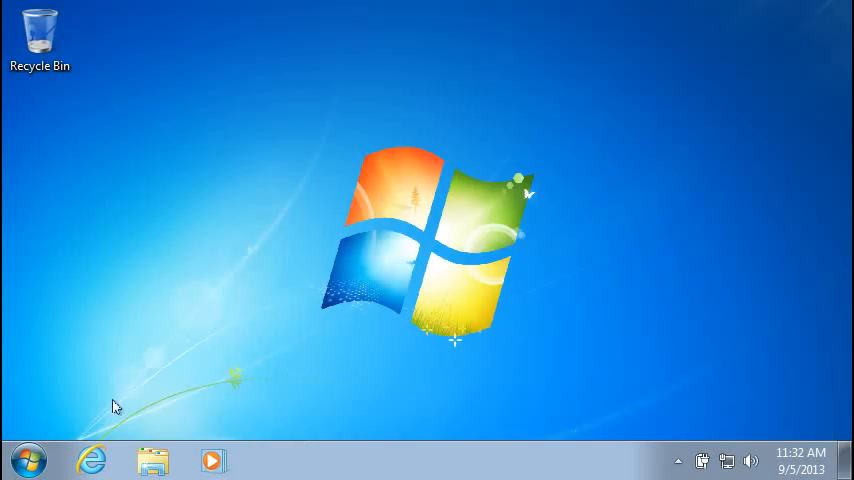
click(28, 460)
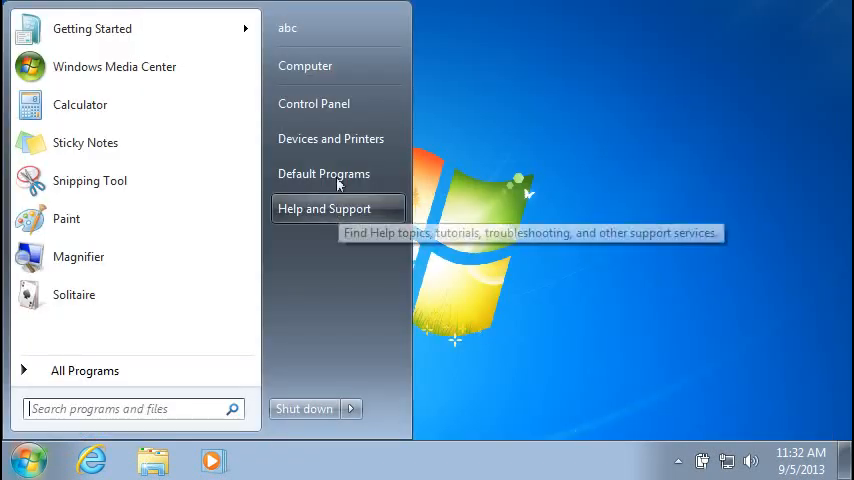
mouse_move(308, 64)
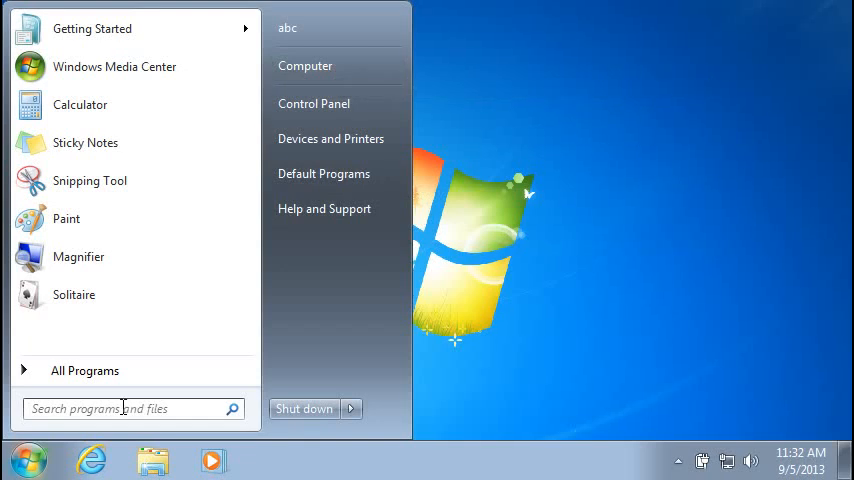
text(doc)
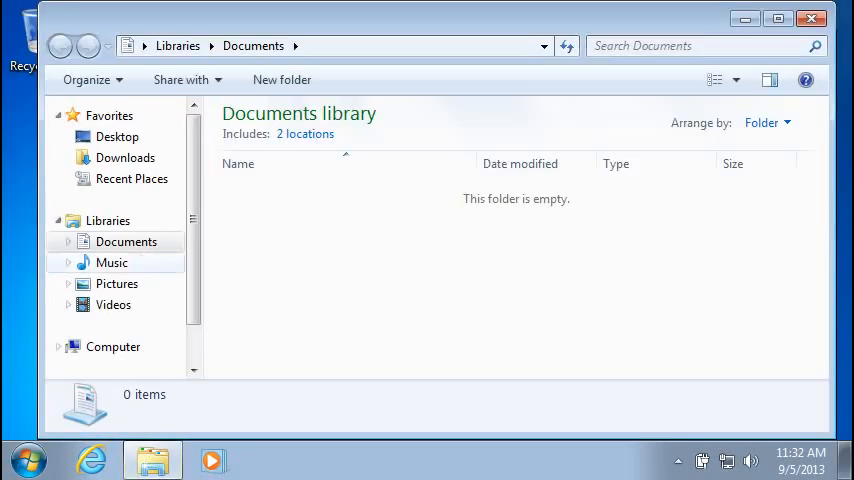
click(112, 262)
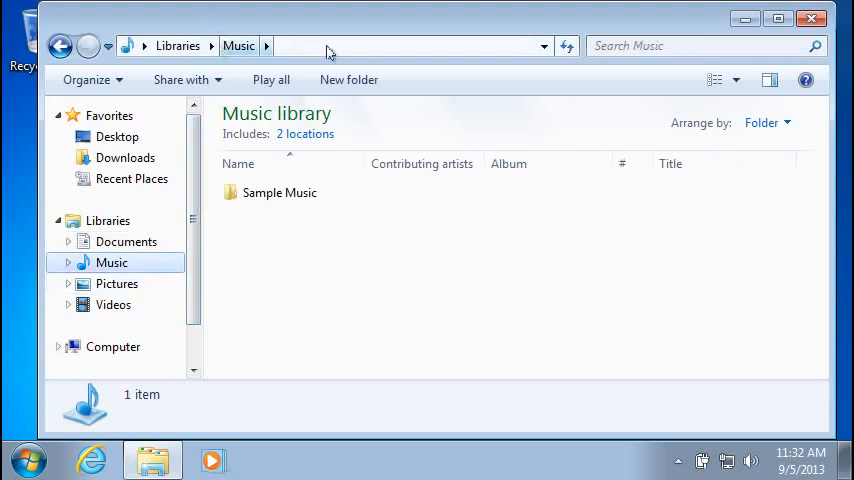
Enter the path c:\users in the address bar to view the remaining user folders
text(c)
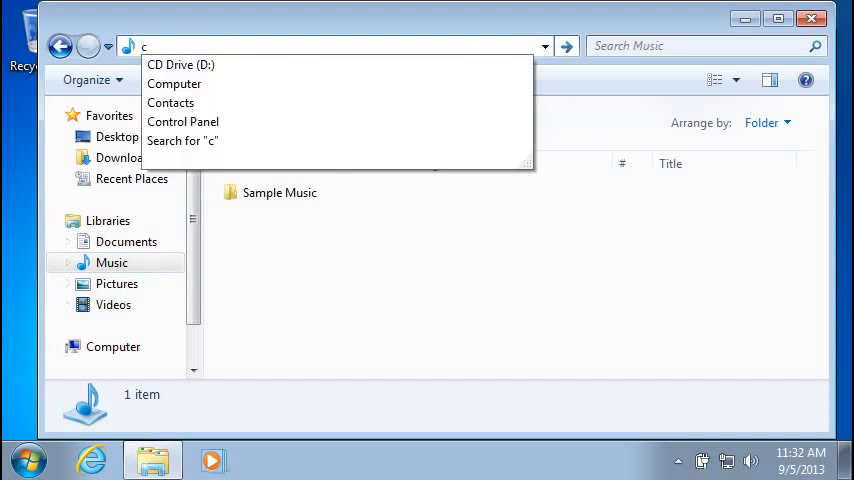
text(:\user)
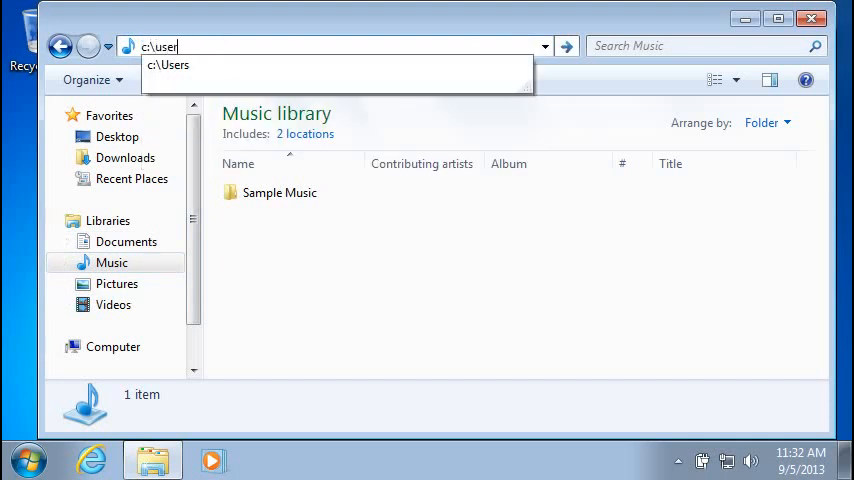
mouse_move(304, 64)
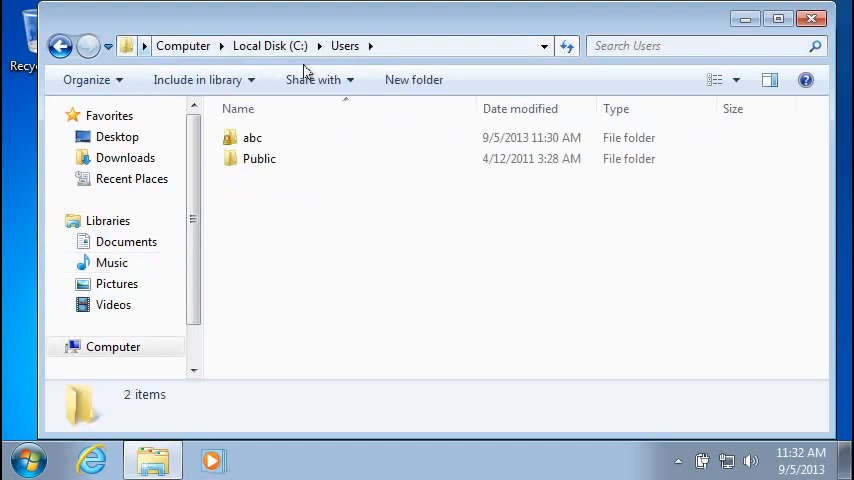
mouse_move(308, 230)
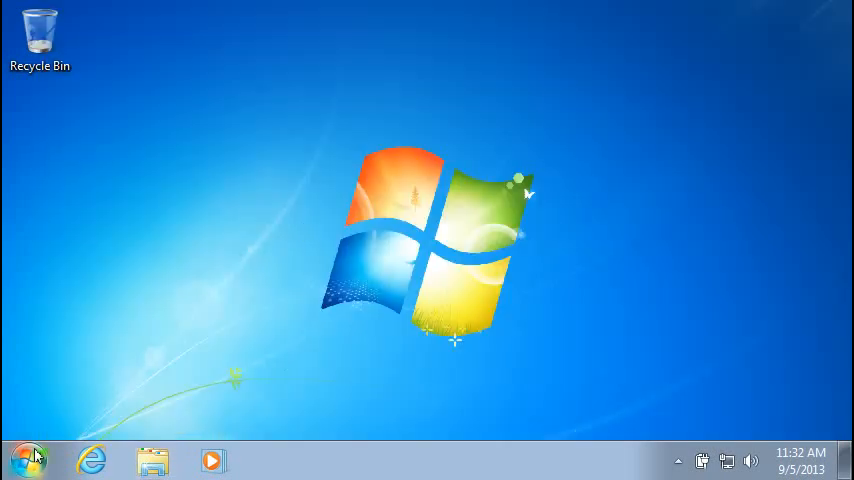
text(us)
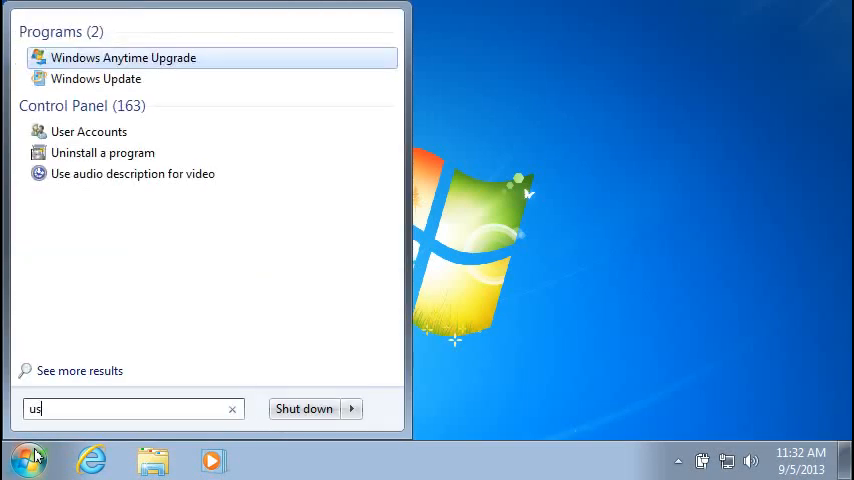
text(ers)
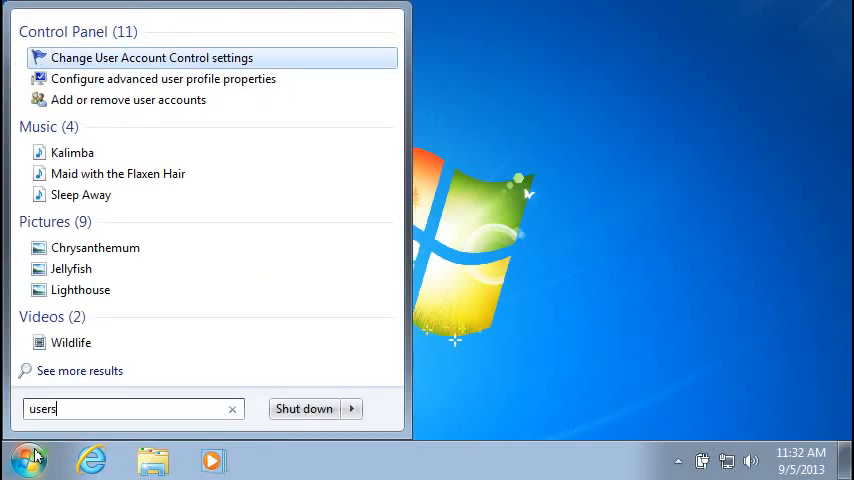
key(Backspace)
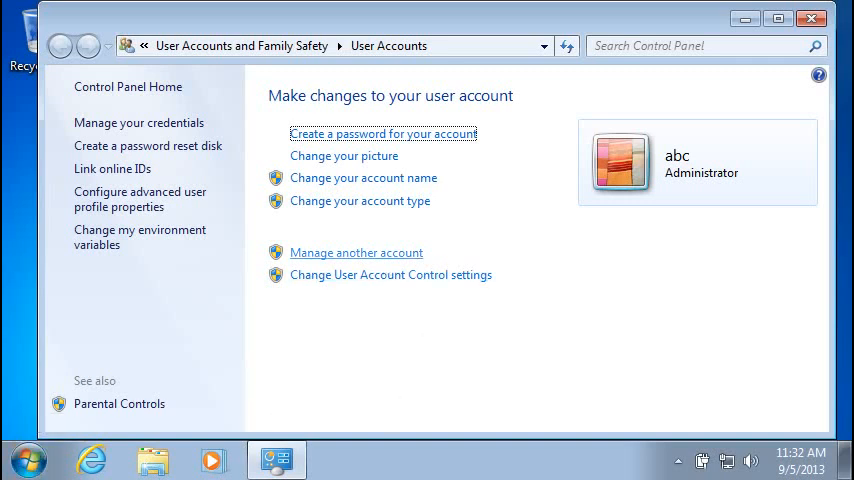
click(356, 252)
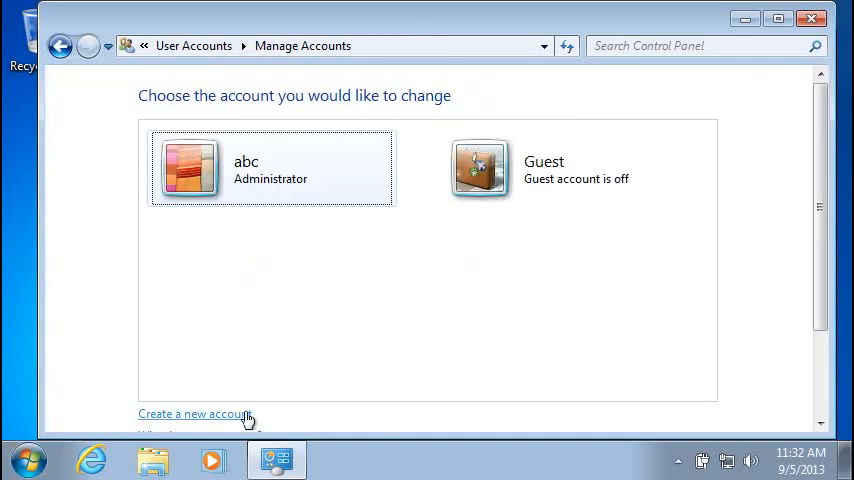
click(192, 412)
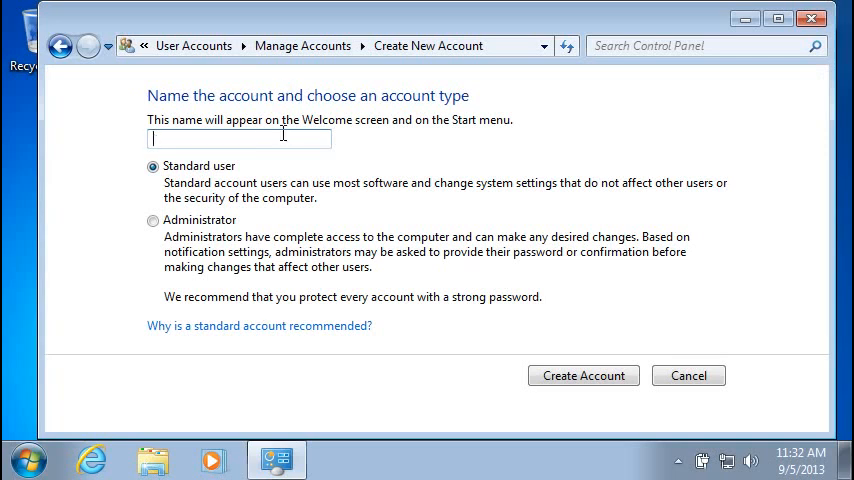
text(technob)
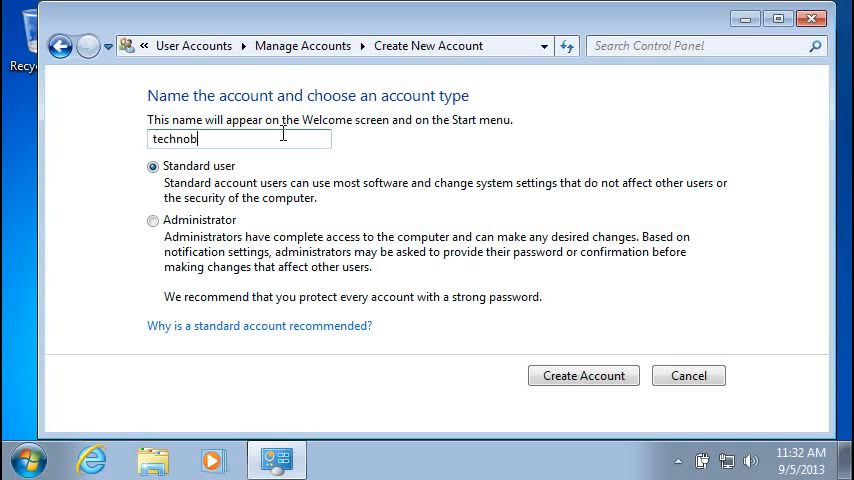
text(logal)
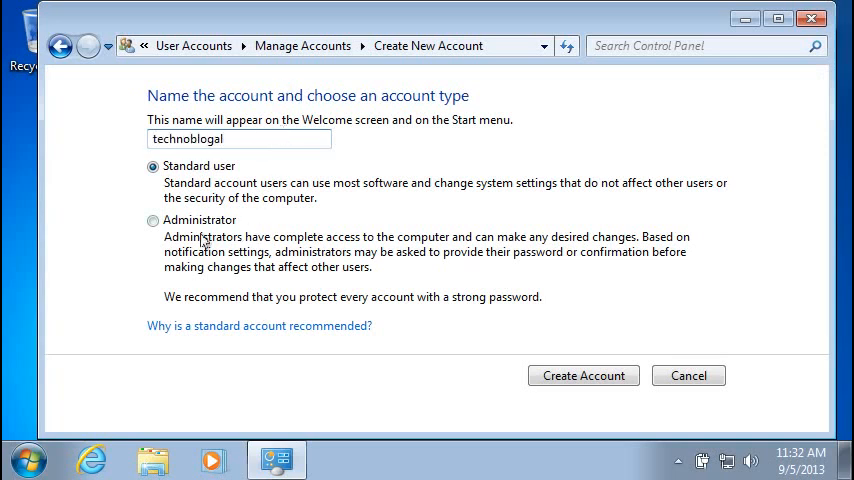
key(Backspace)
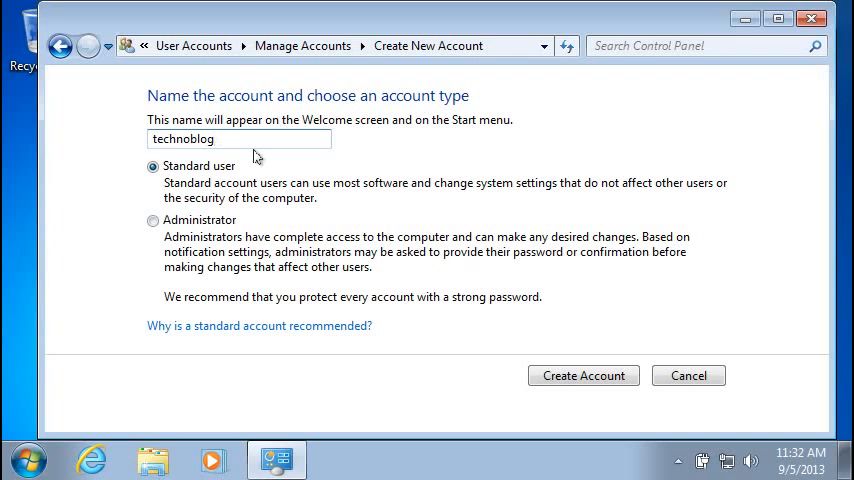
text(ical)
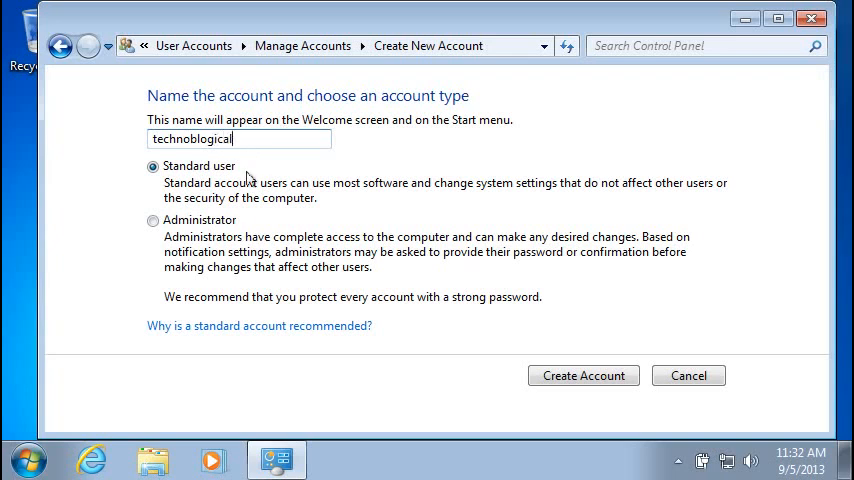
click(152, 220)
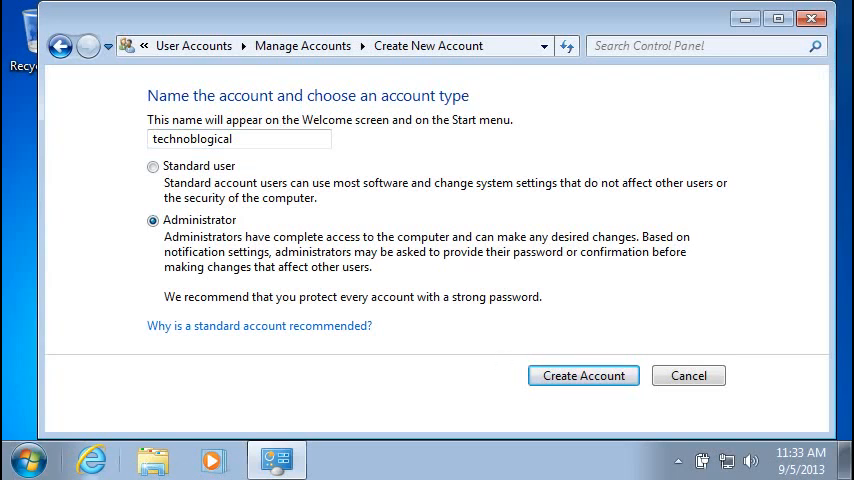
click(28, 460)
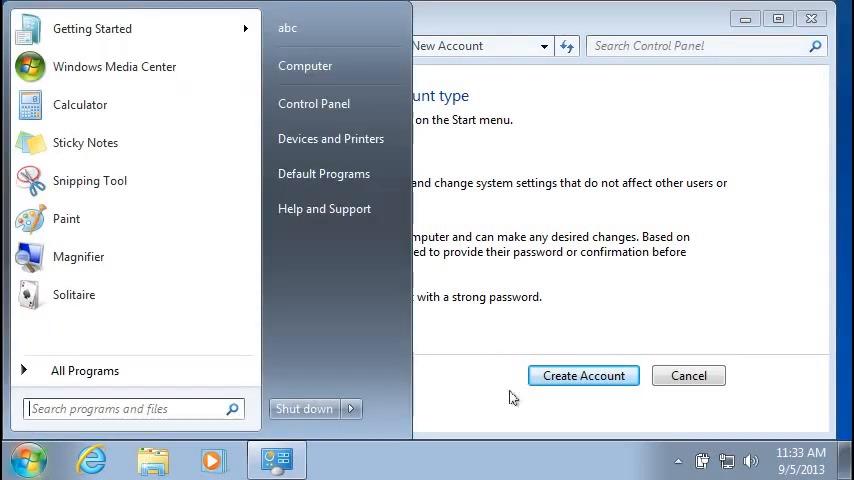
click(688, 376)
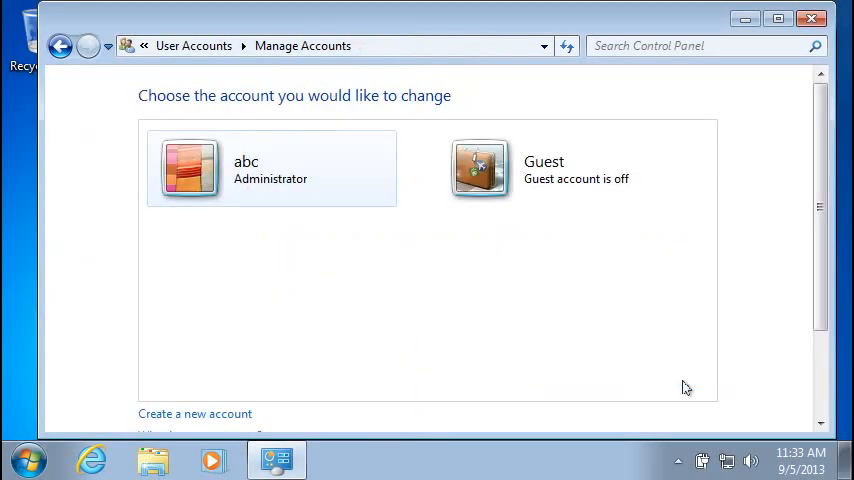
click(812, 18)
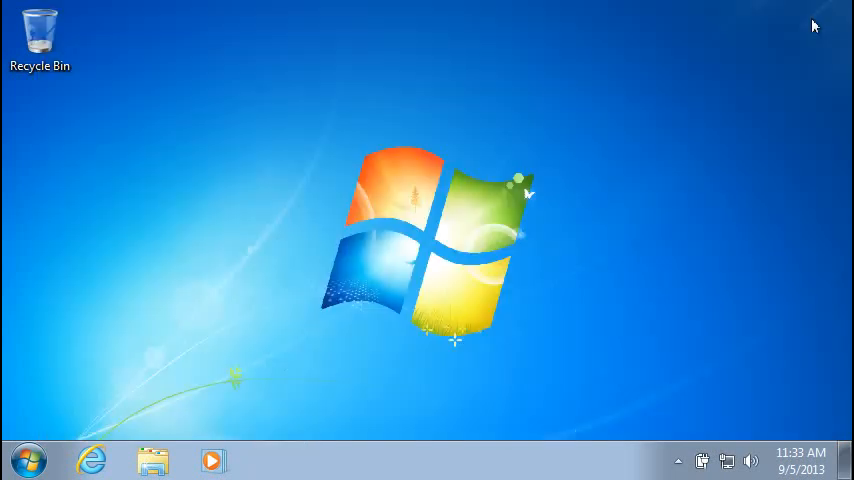